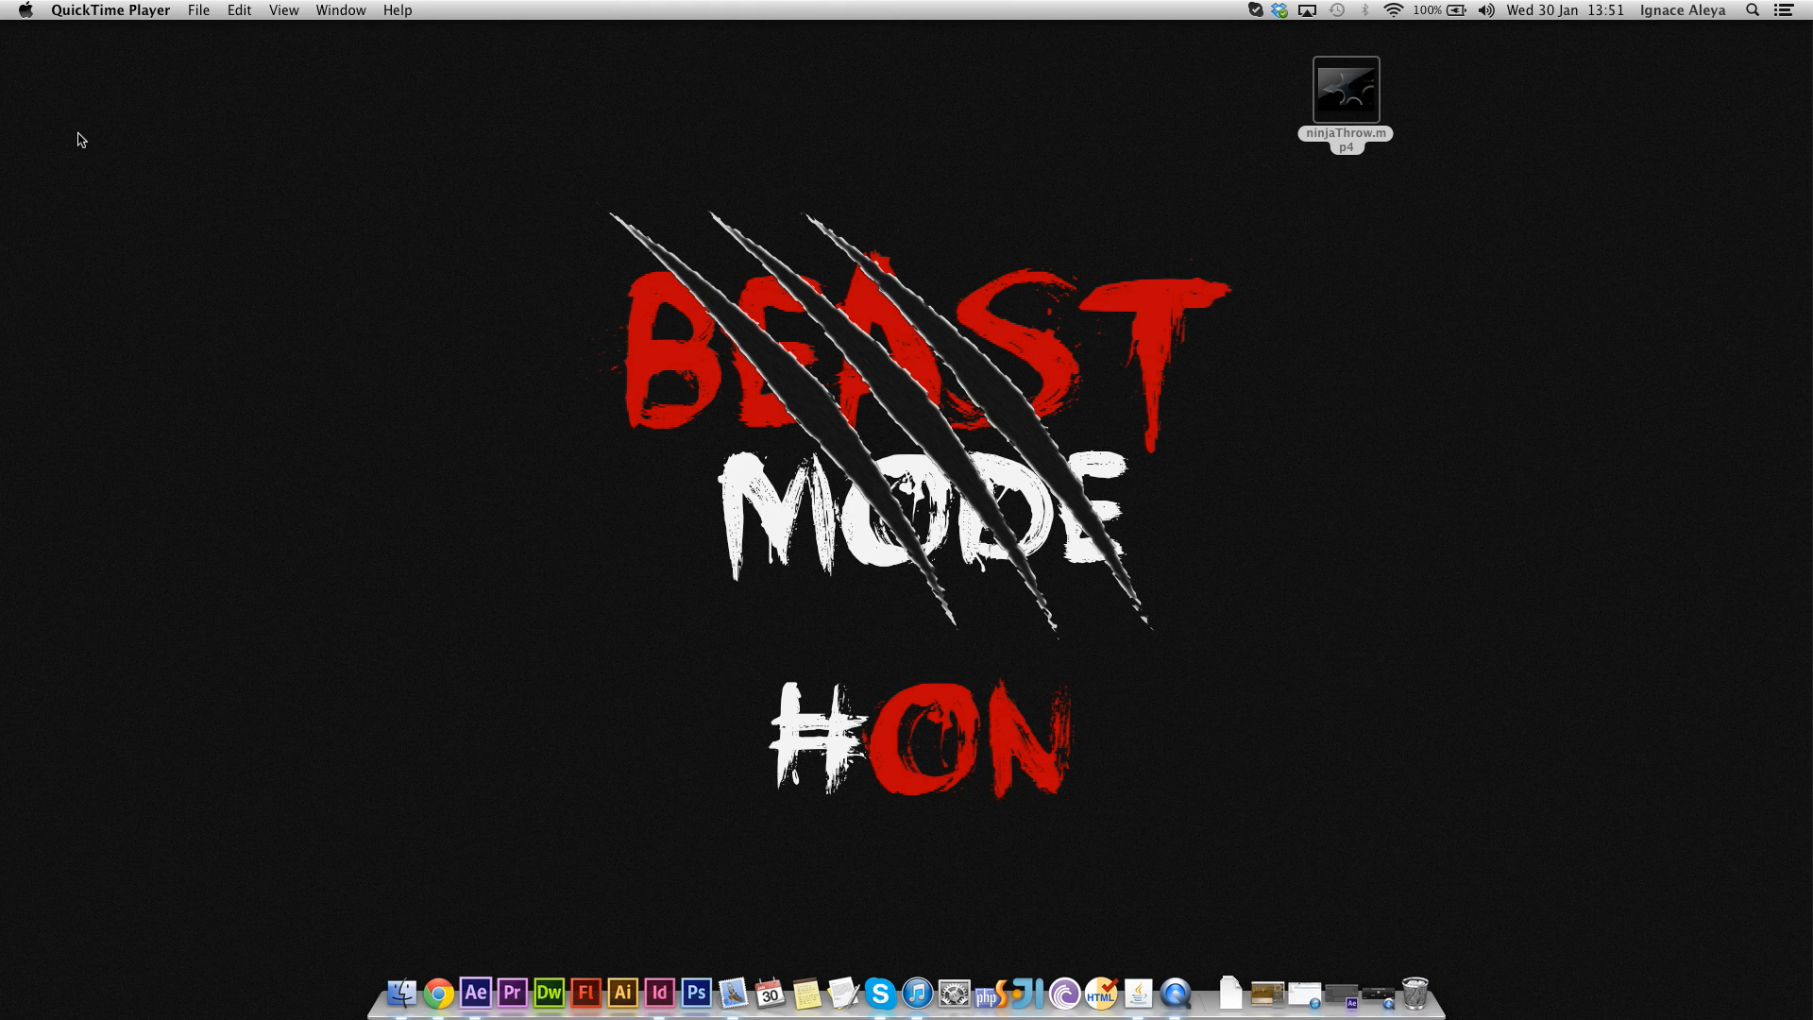
mouse_move(1031, 107)
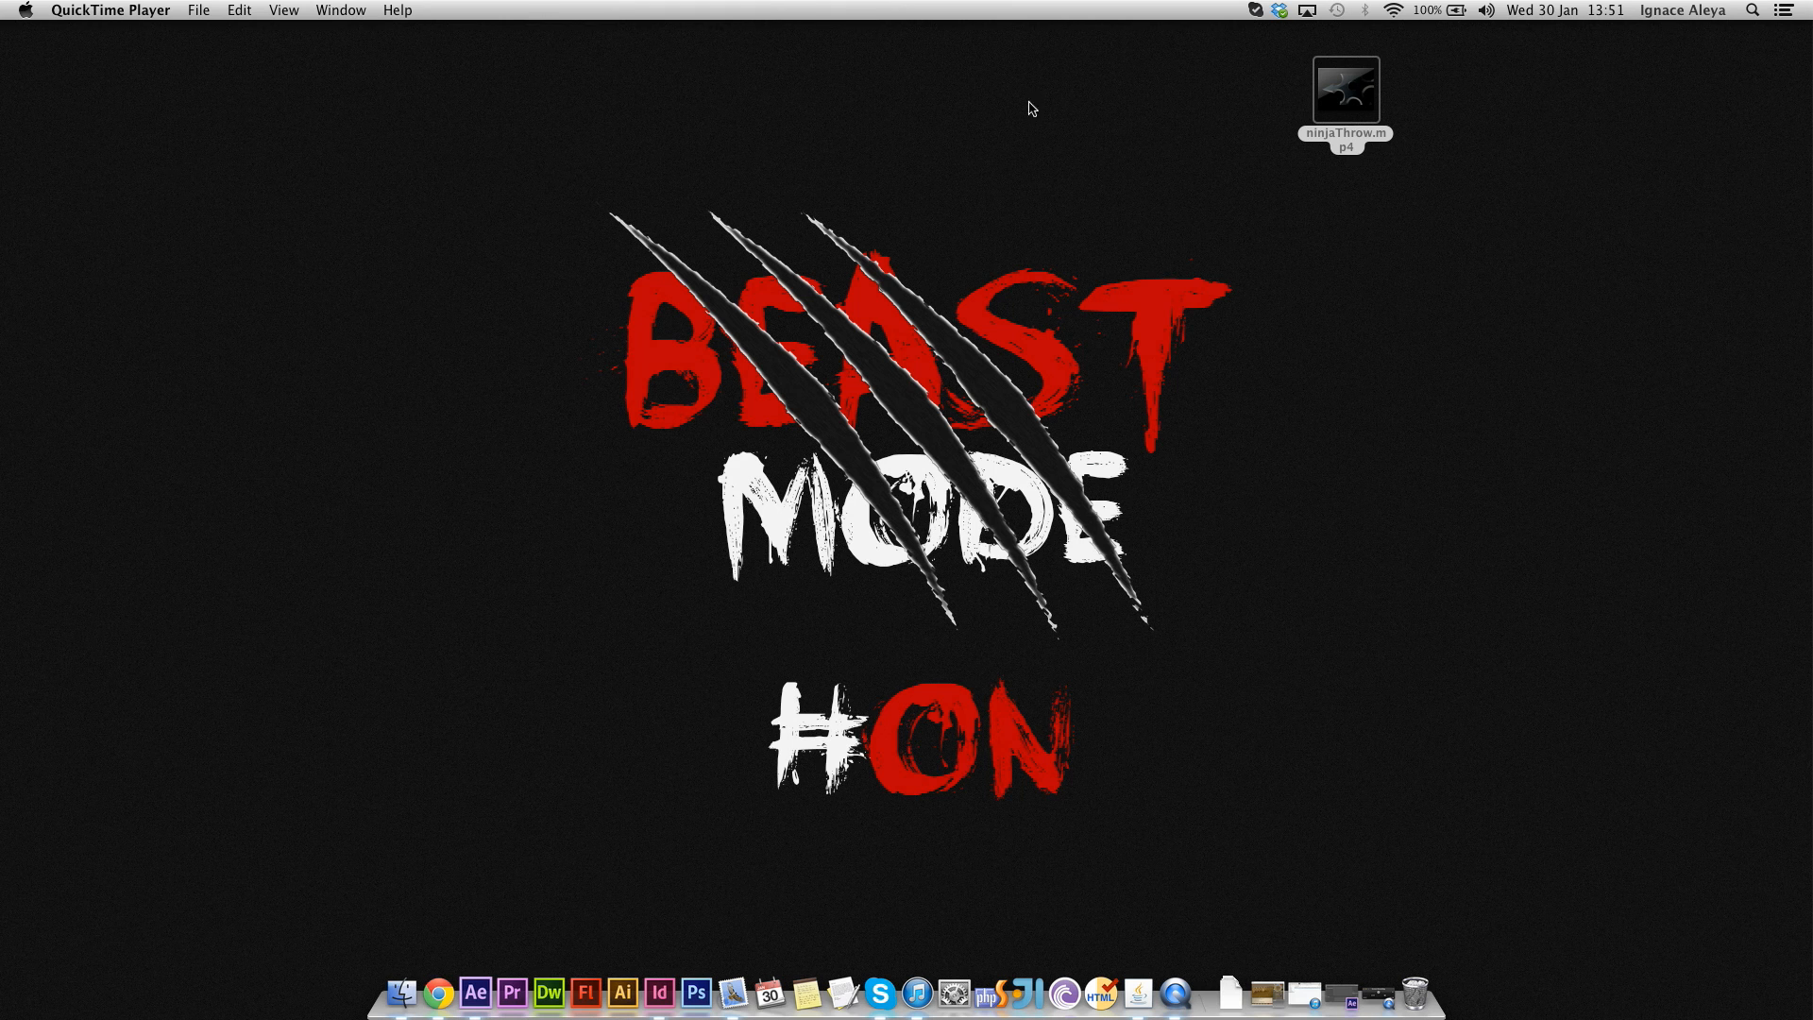
- Preview the ninjaThrow.mp4 source clip, pausing on the spinning star, then close it
double_click(1343, 88)
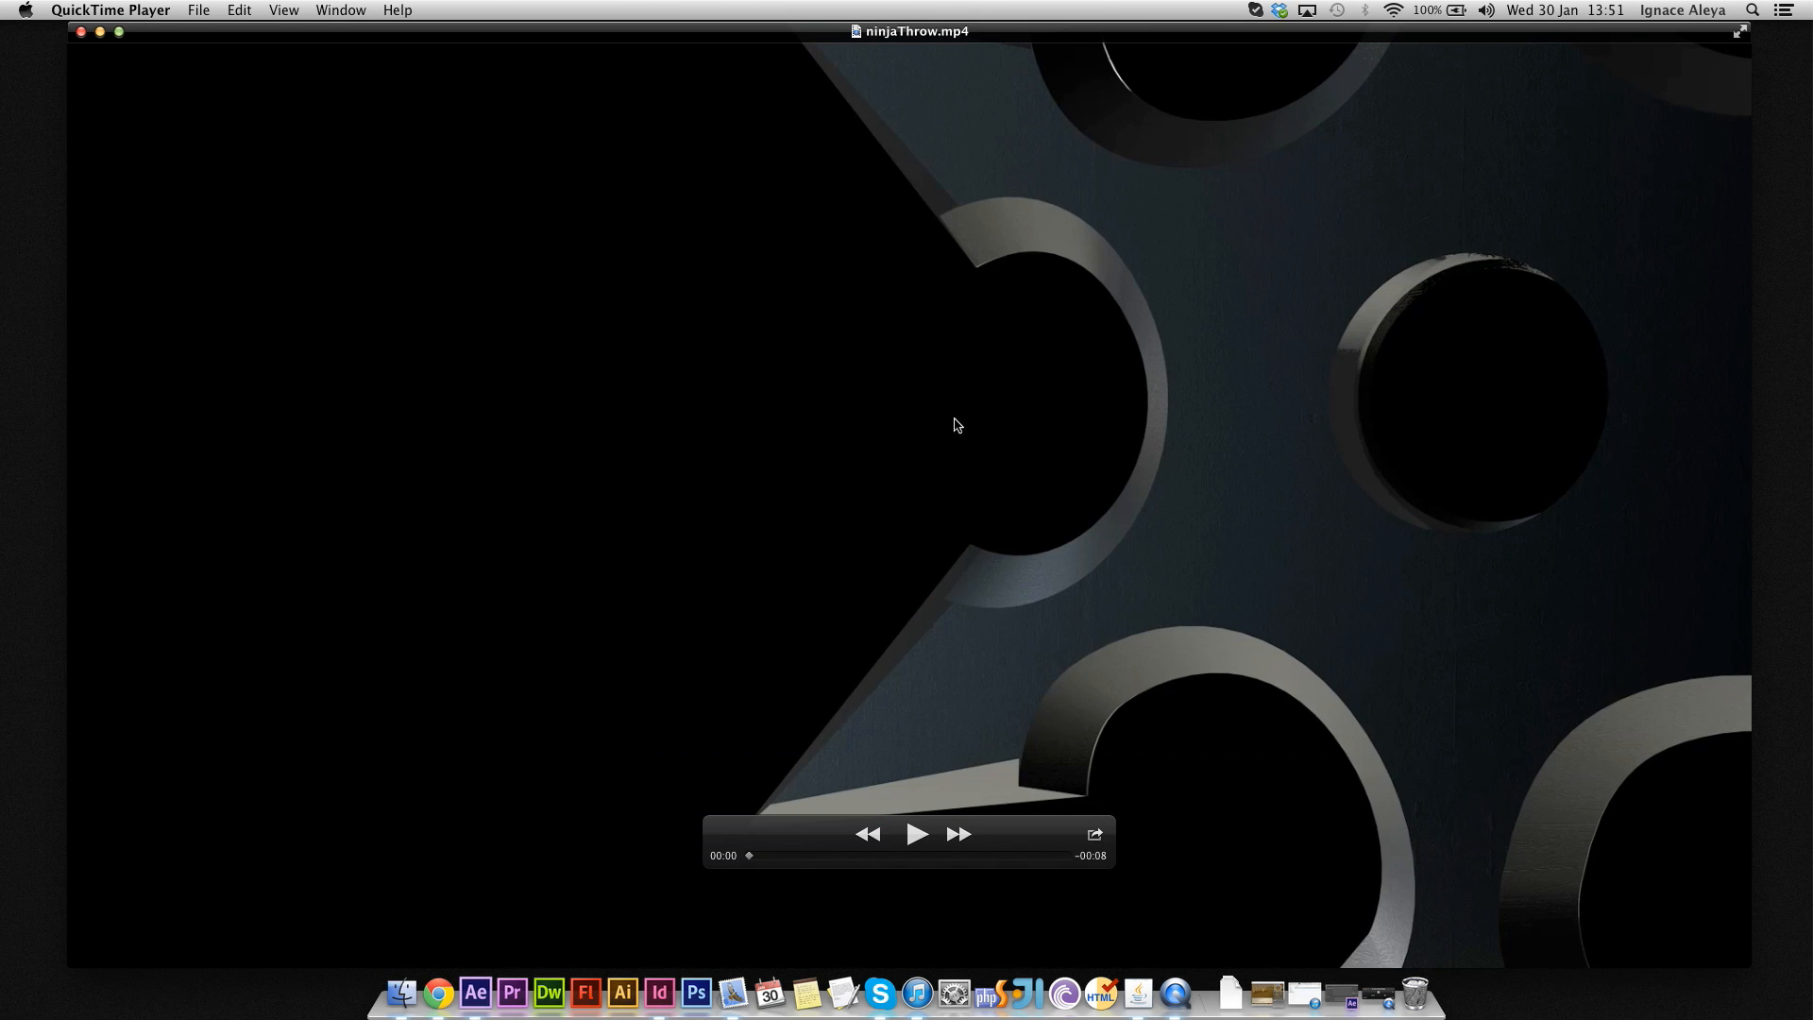
click(915, 833)
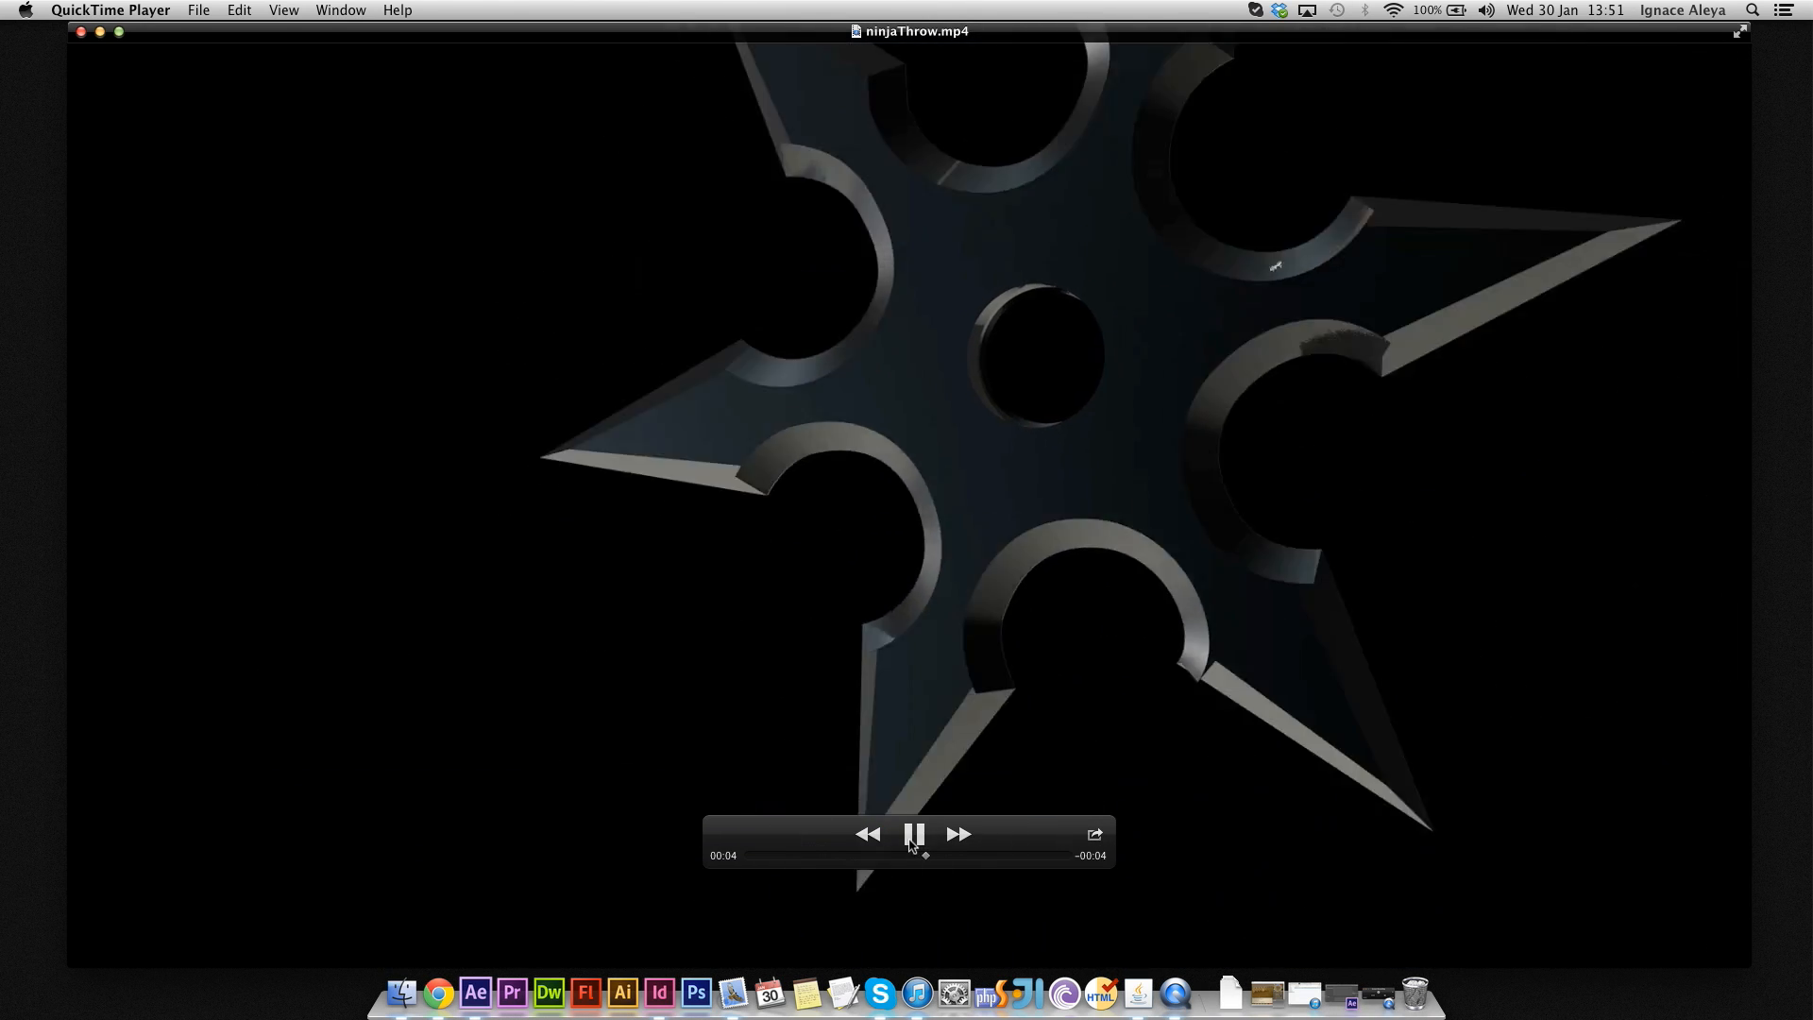
click(913, 834)
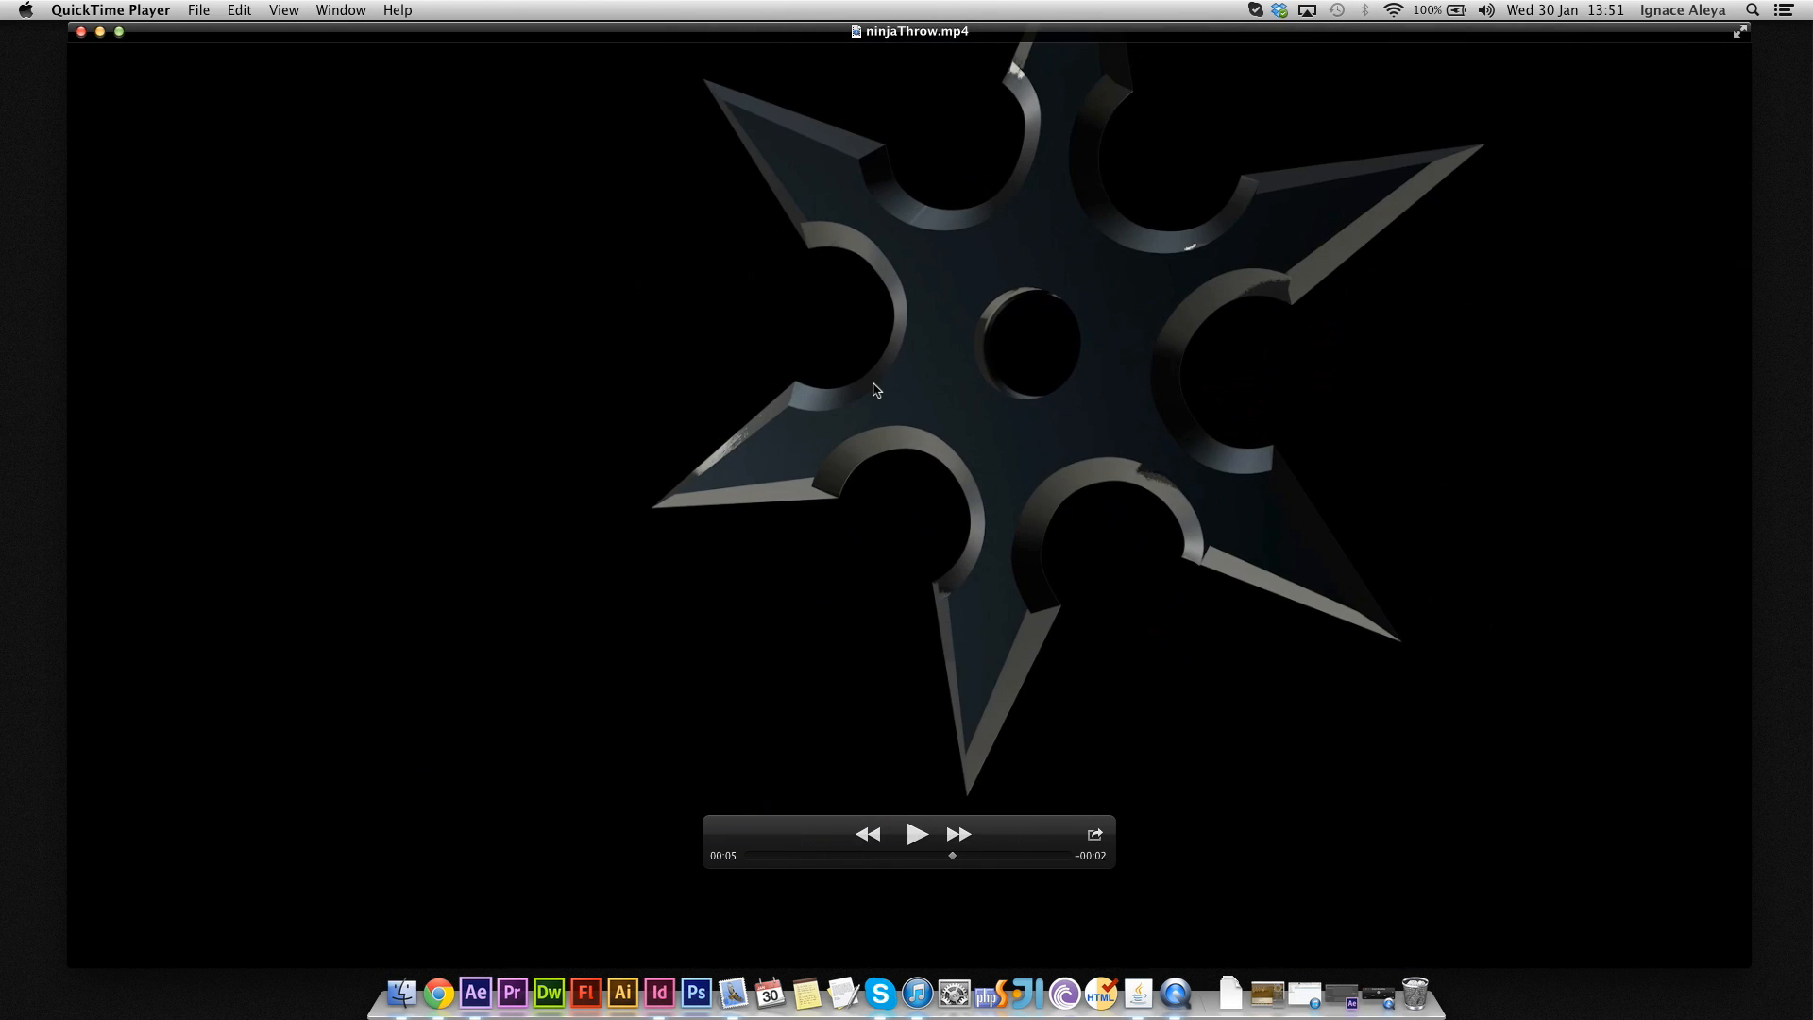
mouse_move(96, 101)
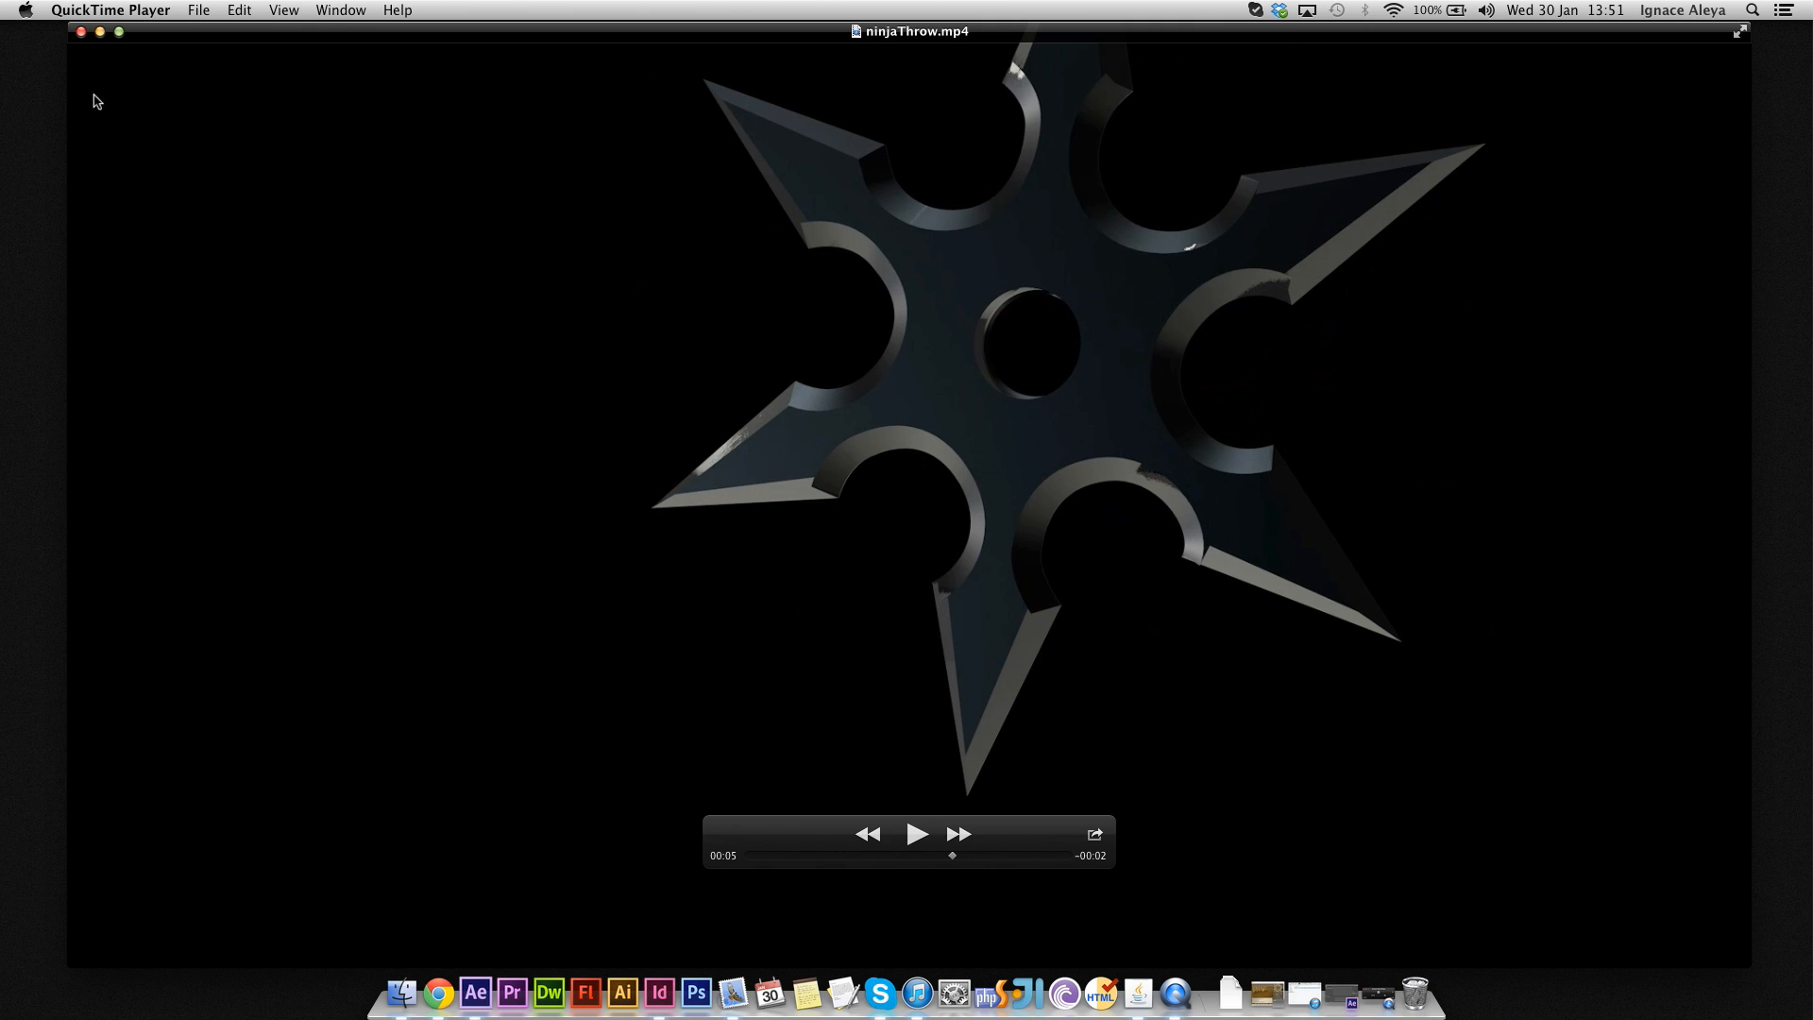
mouse_move(82, 32)
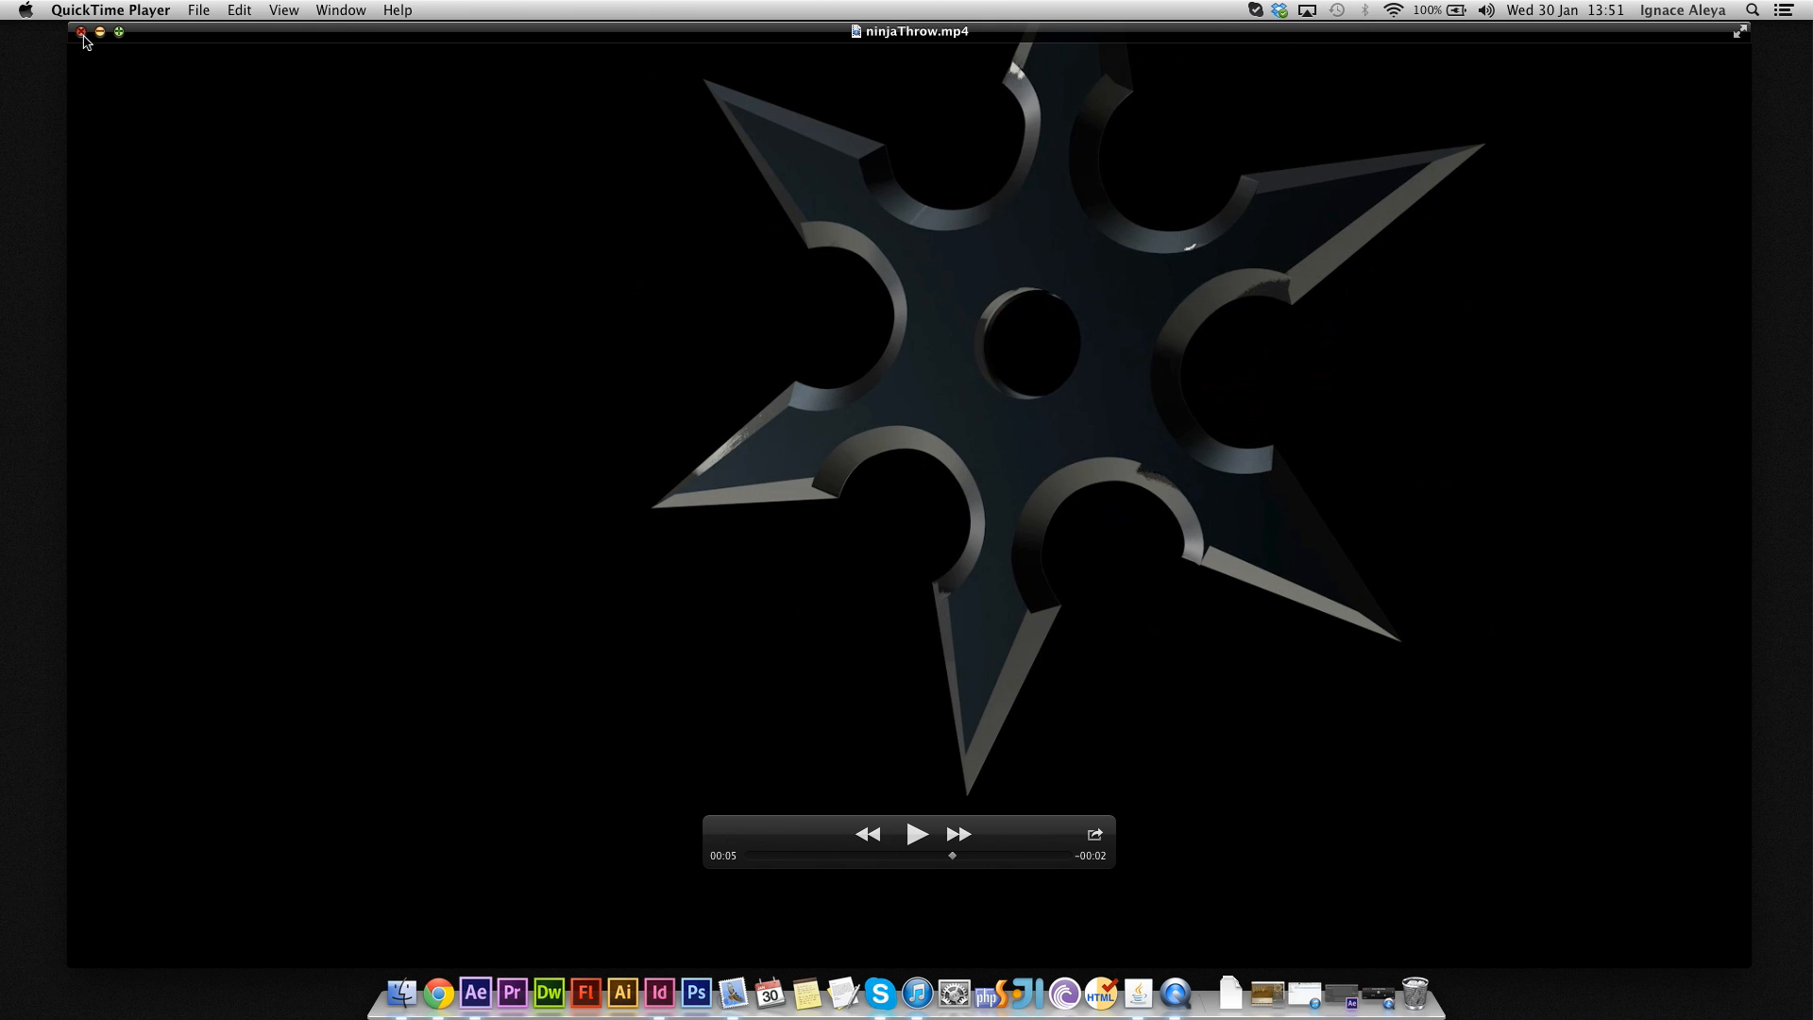
click(82, 32)
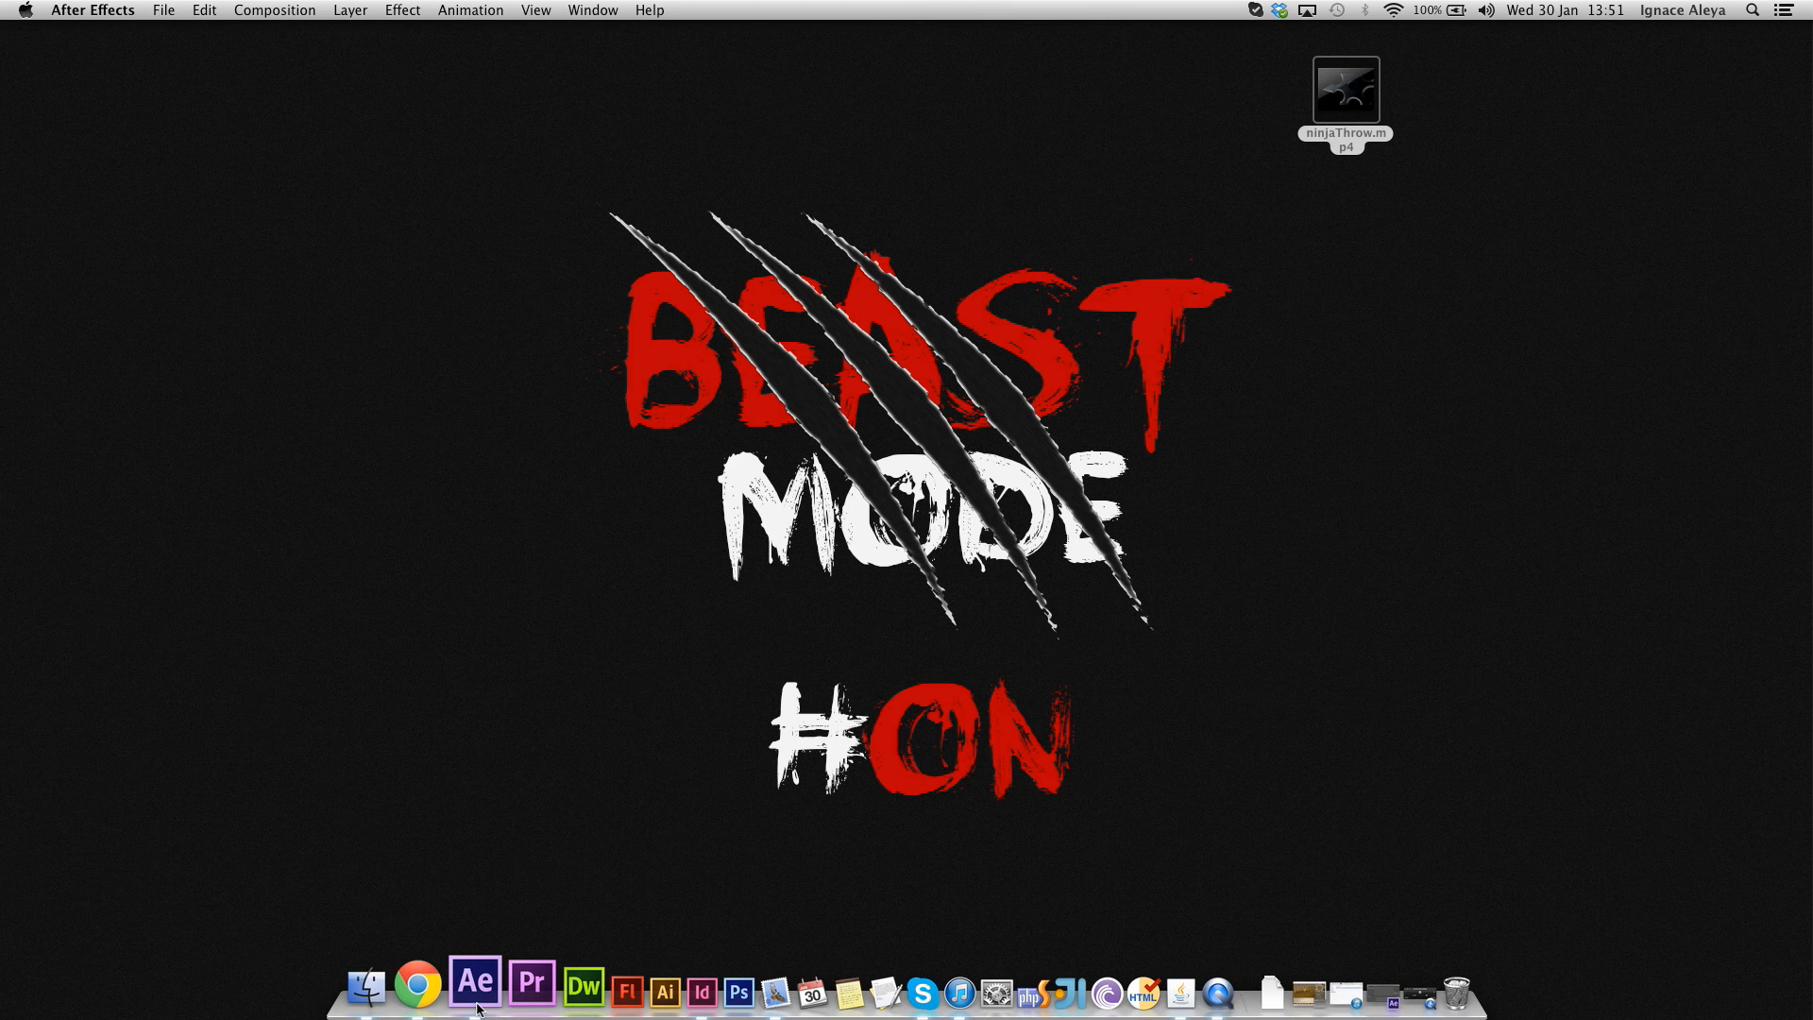
- Launch After Effects, build the ninjaThrow composition and park on a frame showing the whole star
click(473, 984)
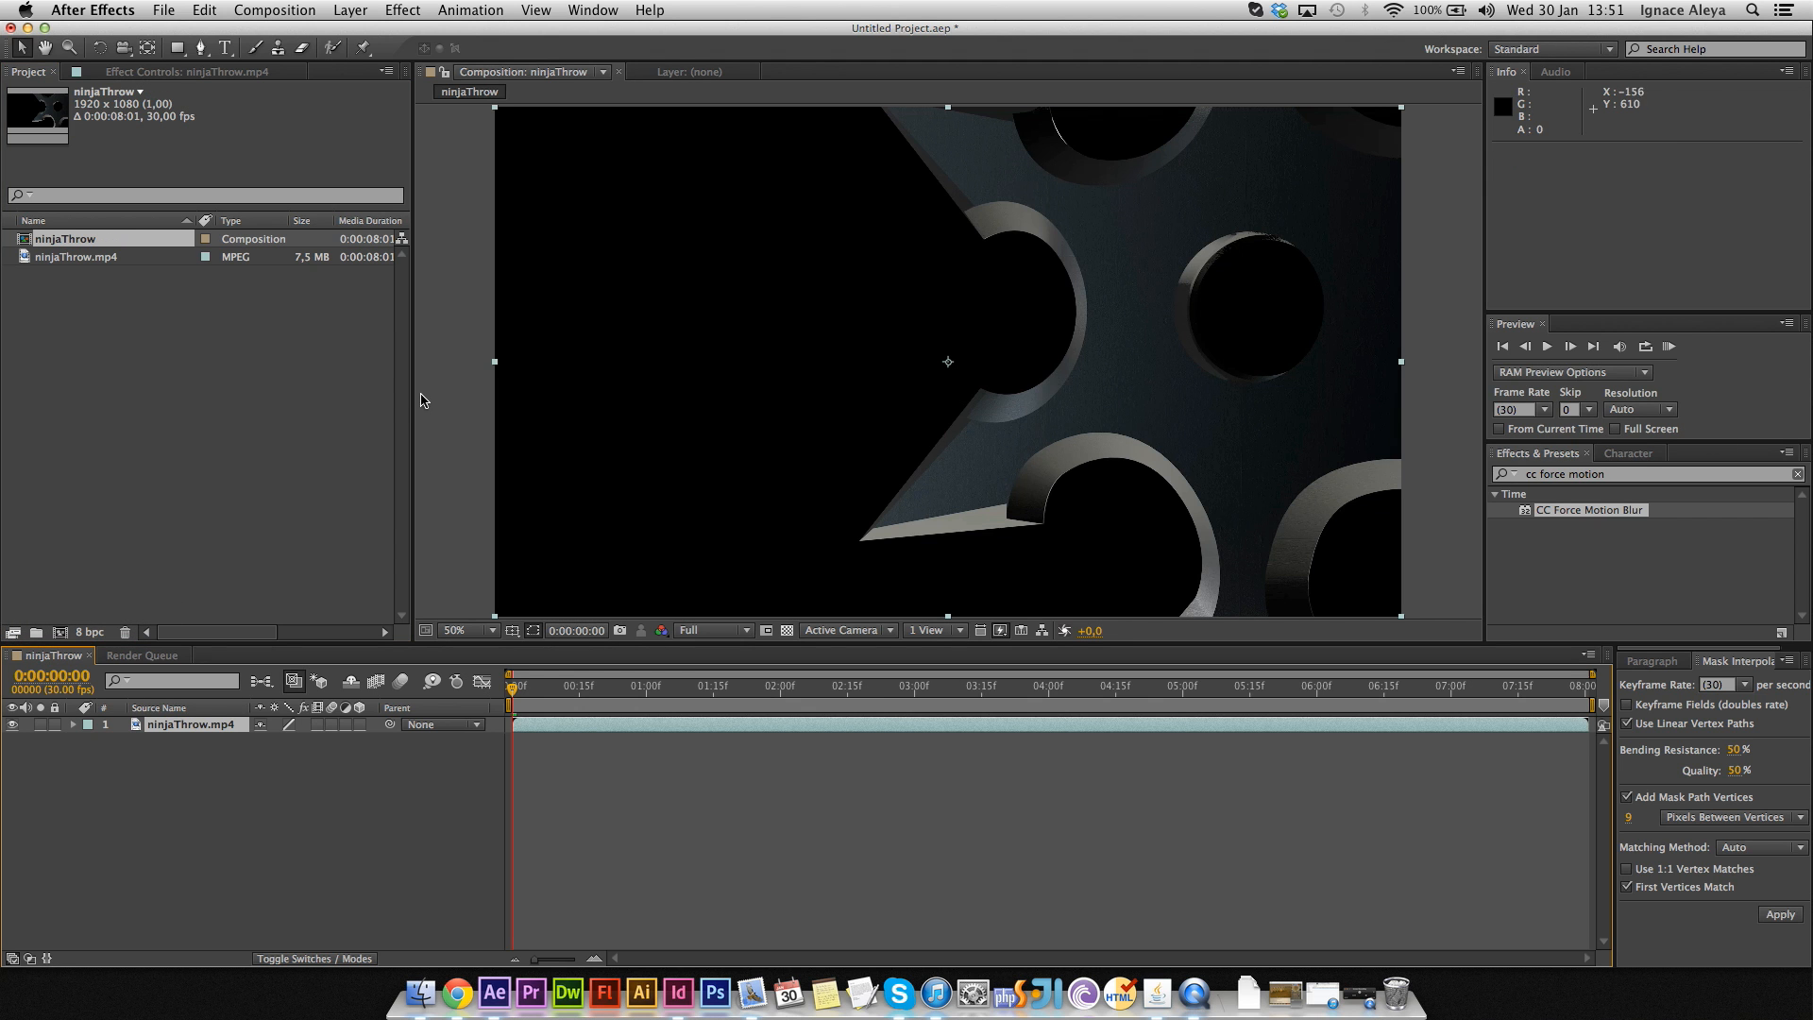
click(1570, 345)
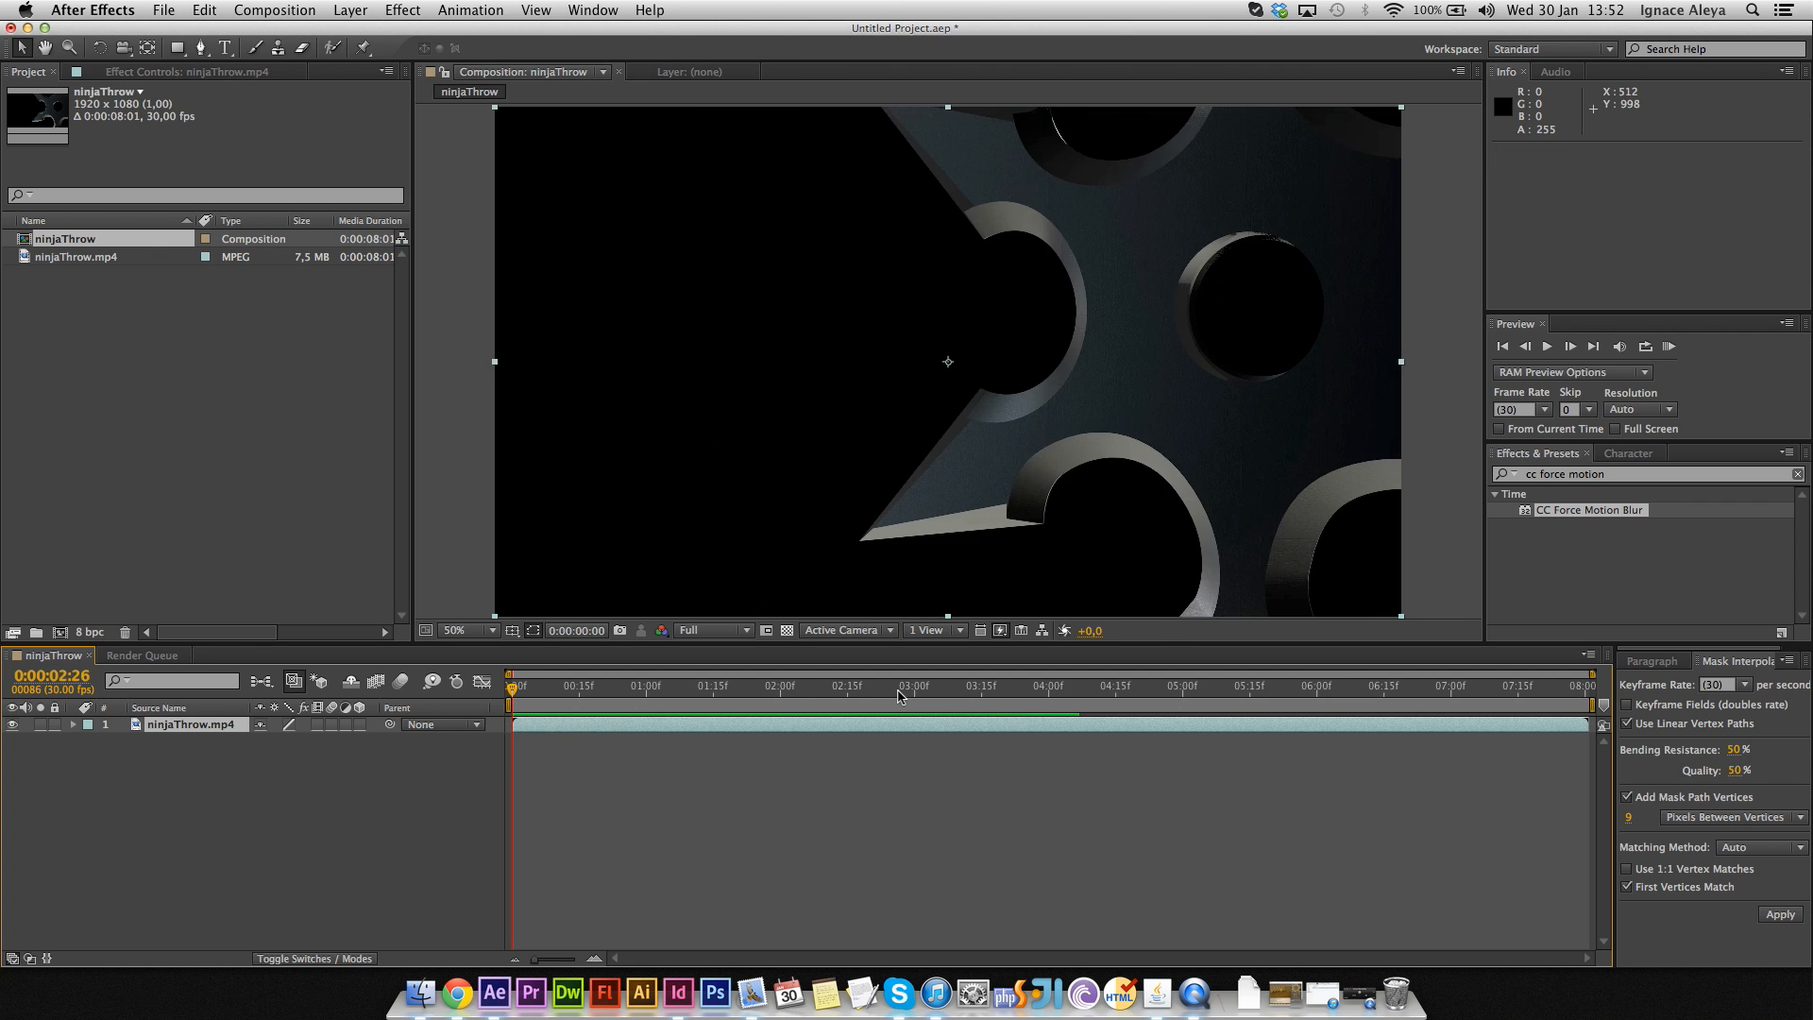
click(1304, 686)
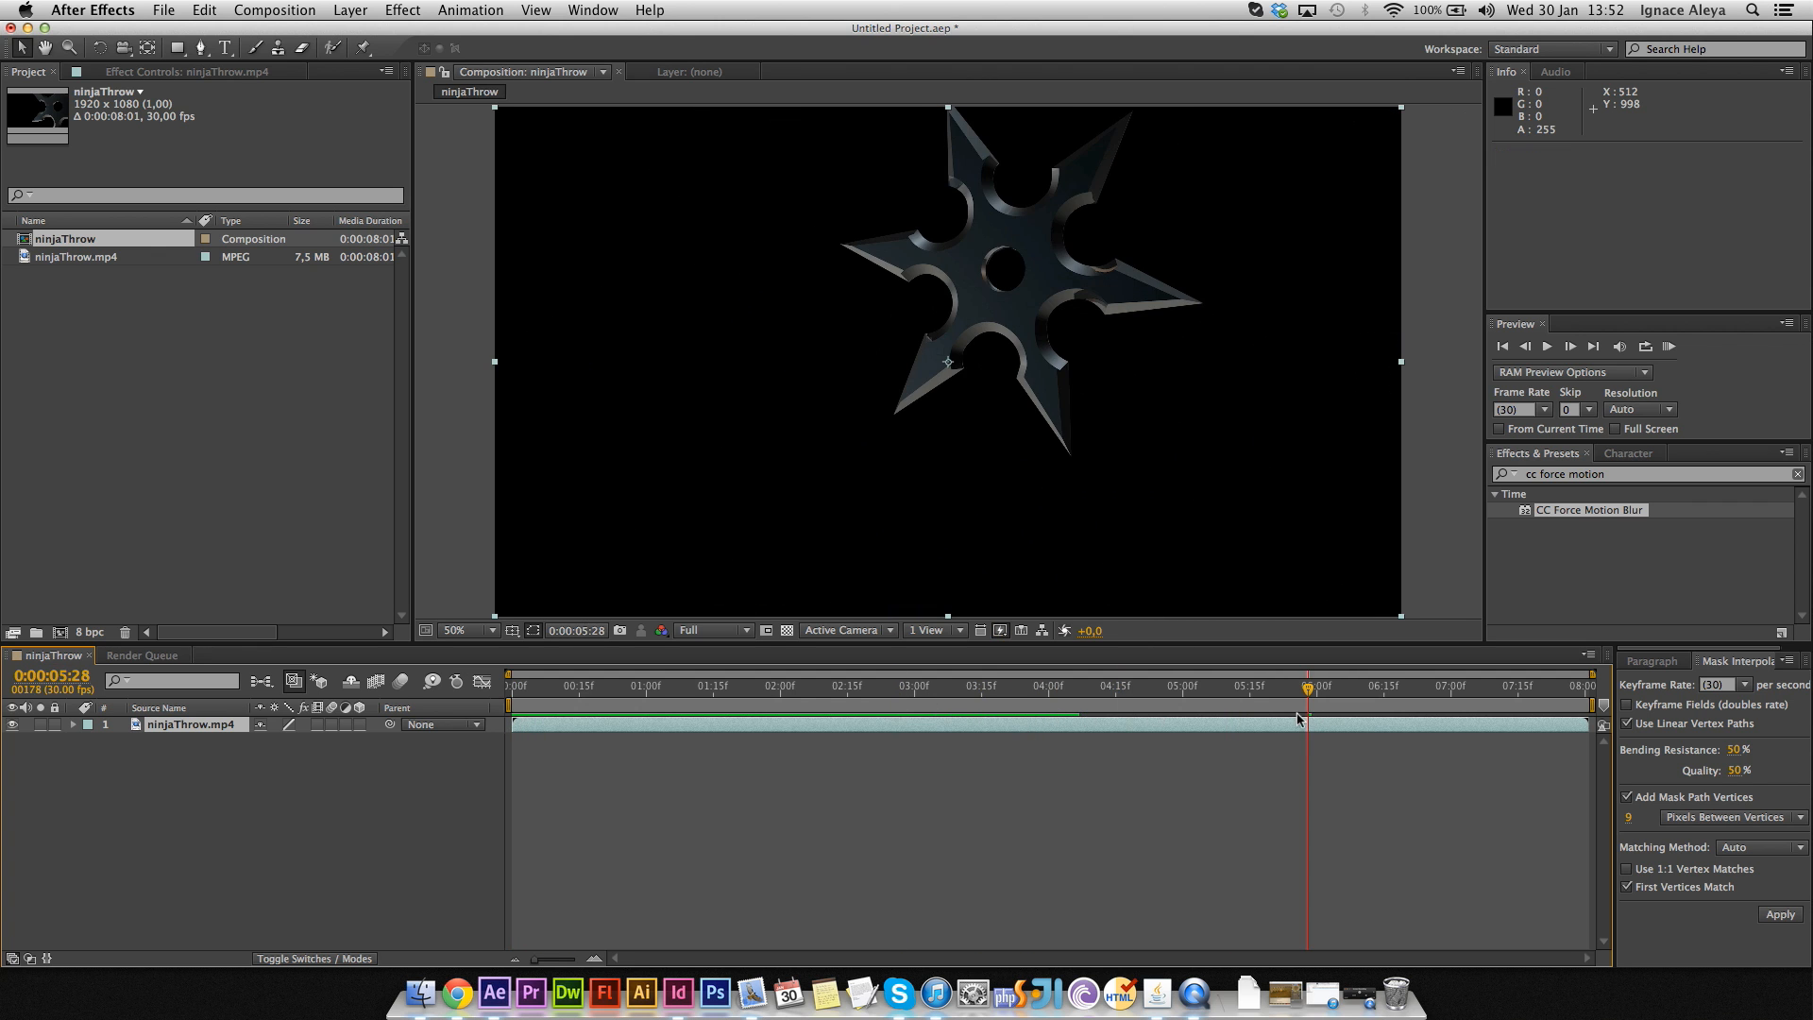
mouse_move(1299, 714)
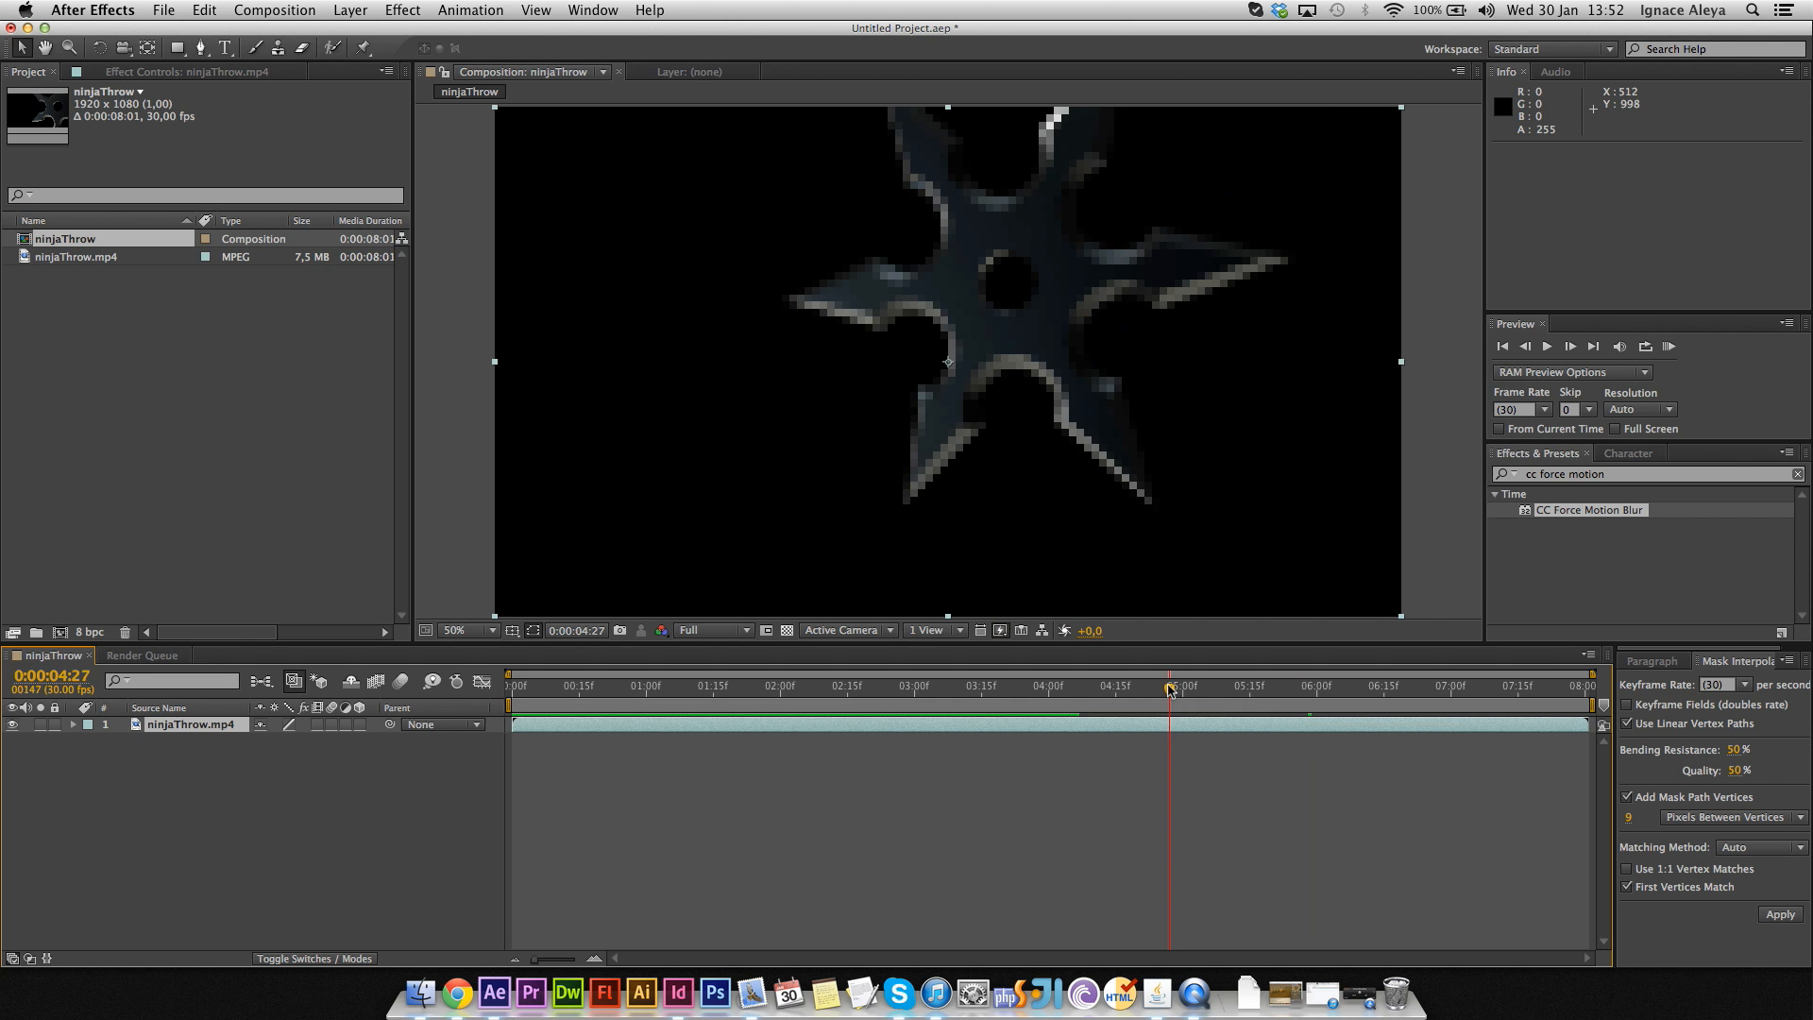
- Drop CC Force Motion Blur onto the ninjaThrow.mp4 layer with its default 180 shutter angle
drag(1170, 689, 1076, 689)
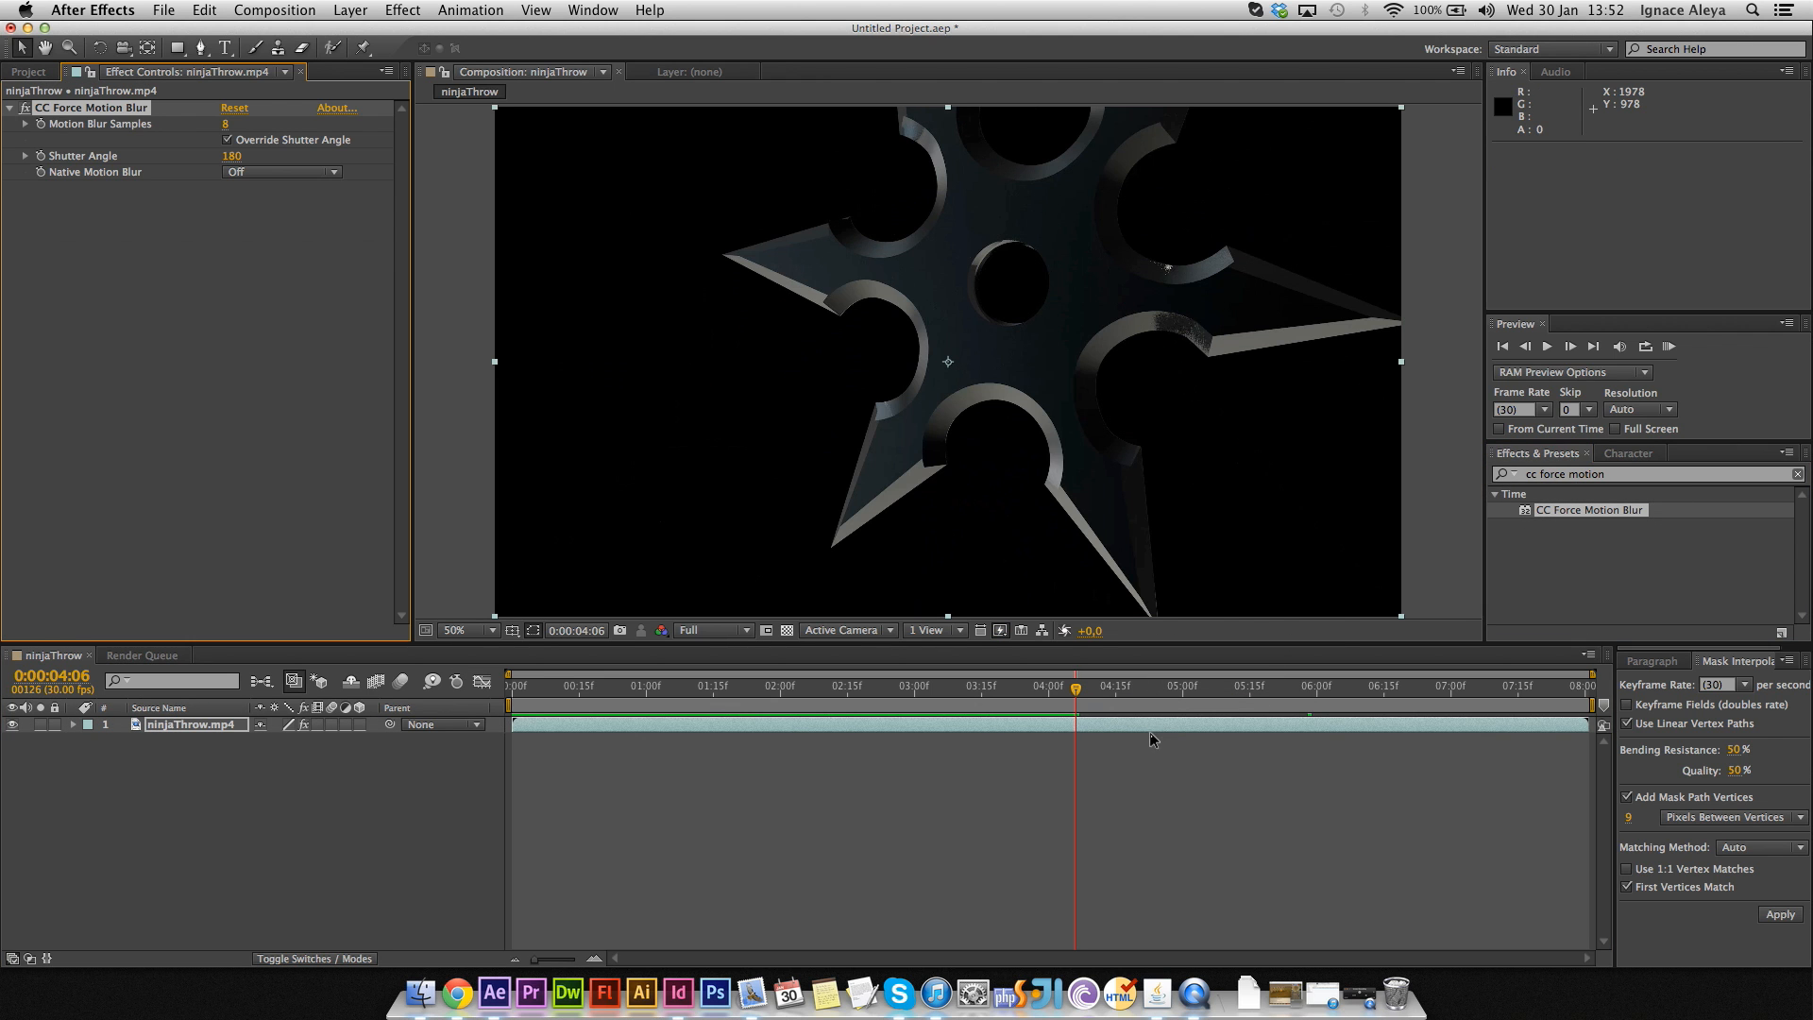
click(965, 686)
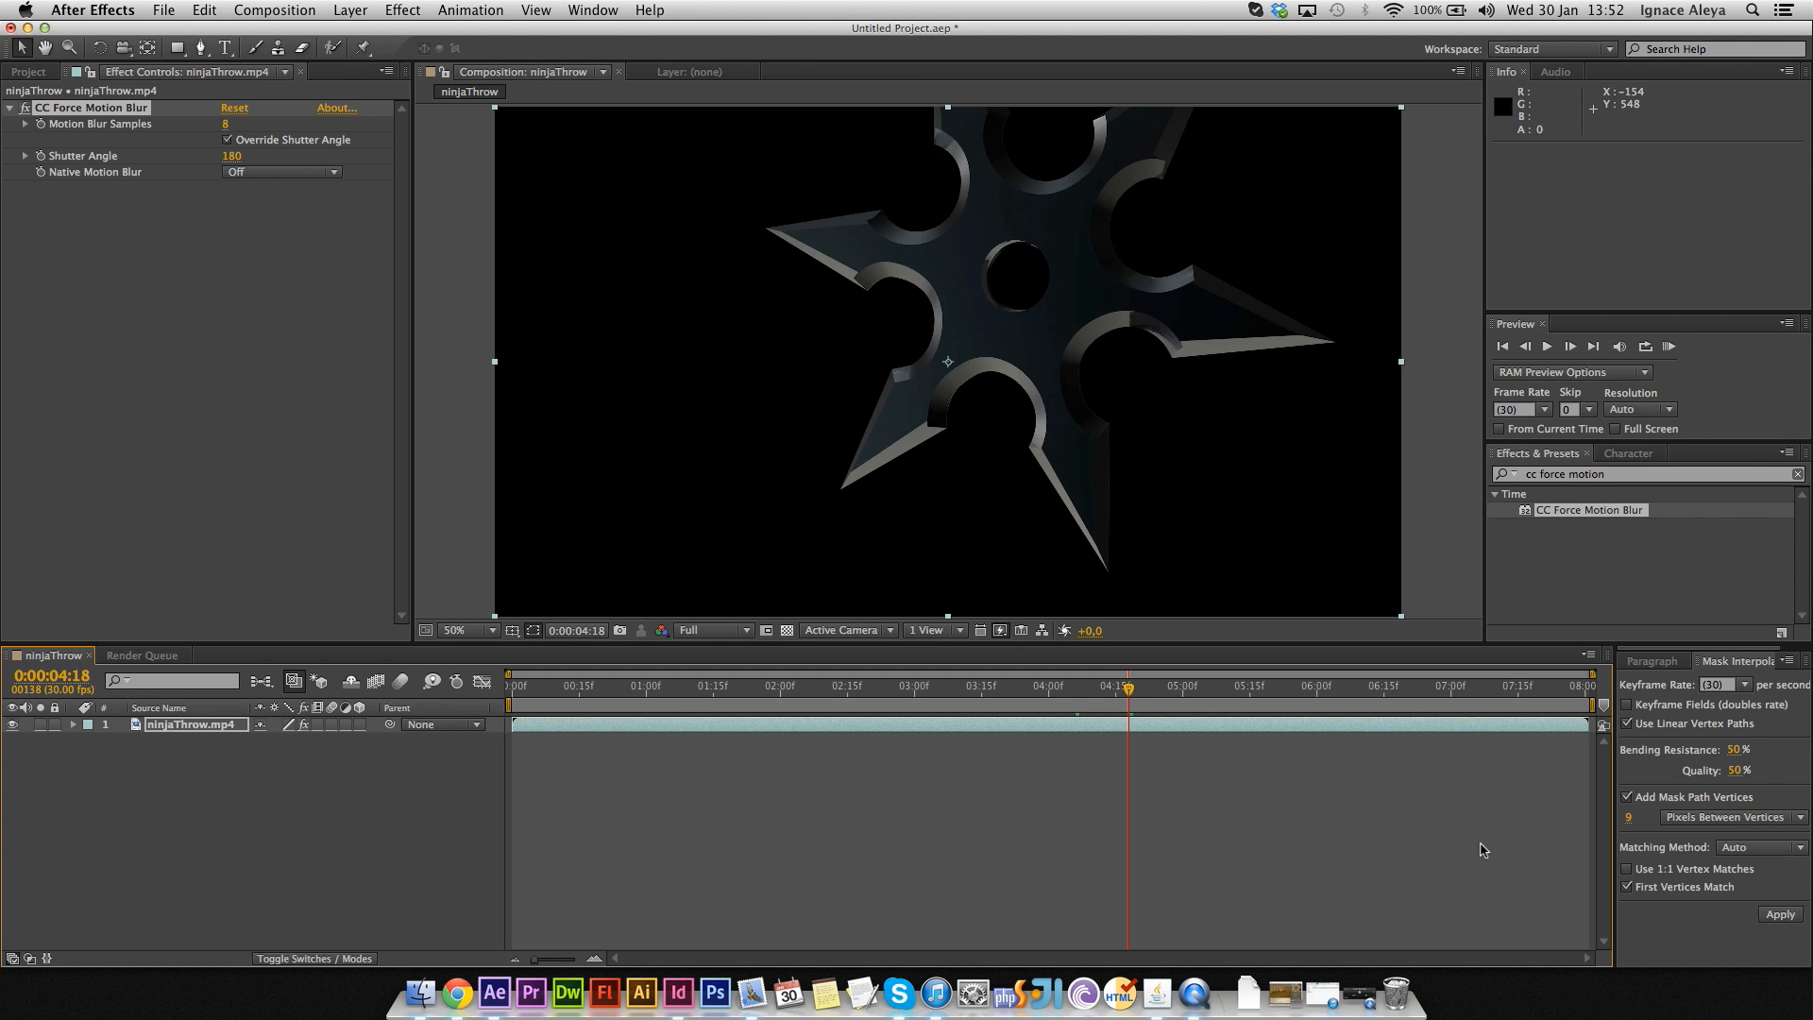
mouse_move(318, 731)
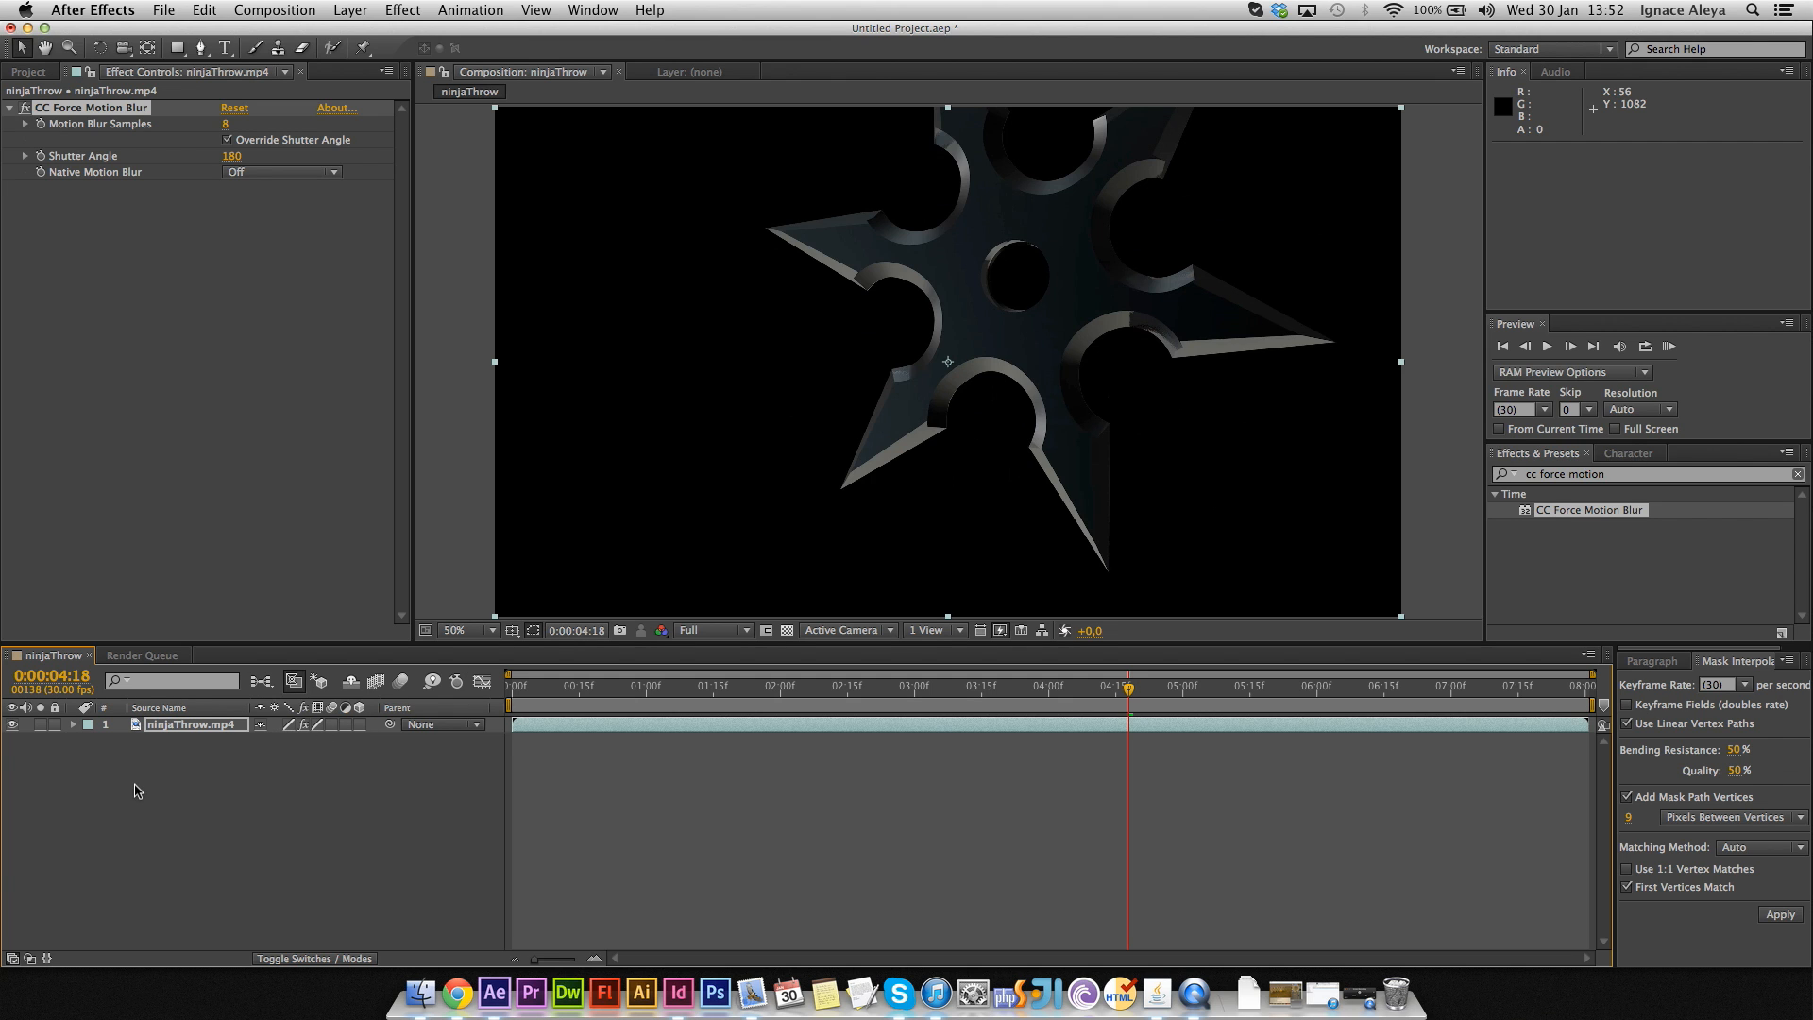
mouse_move(360, 746)
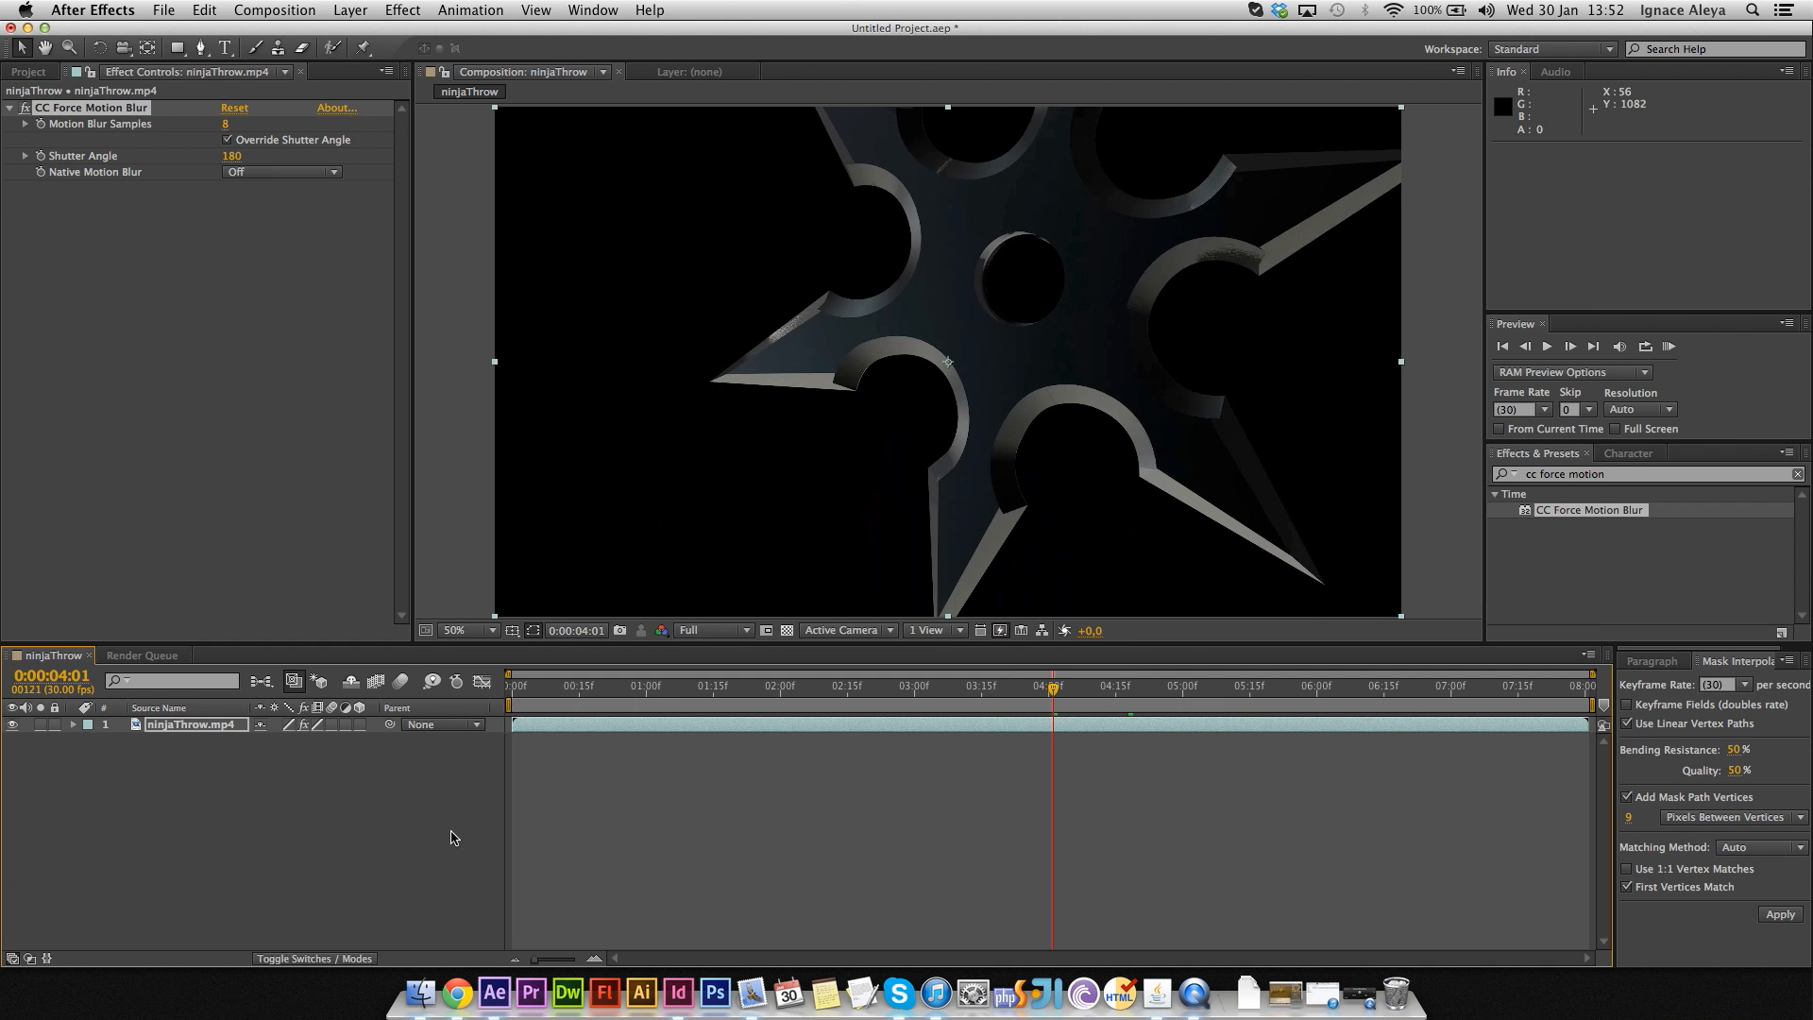
mouse_move(379, 681)
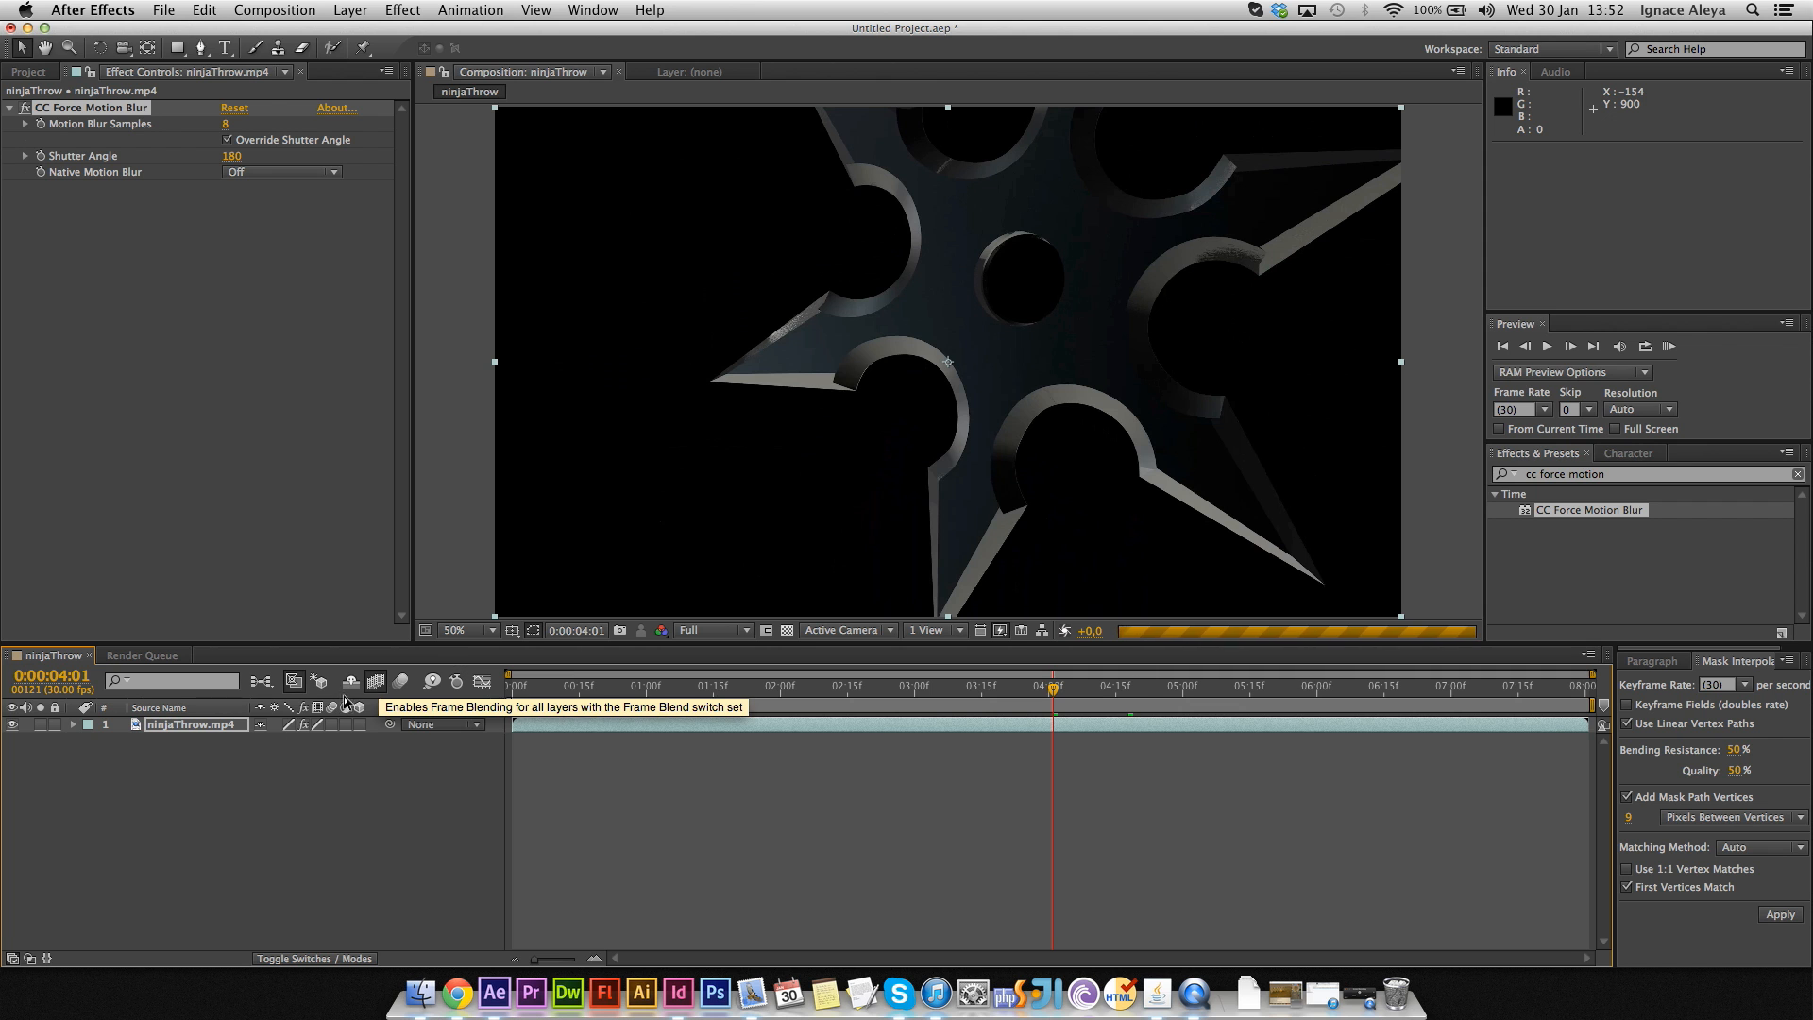
- Enable frame blending and scrub to a fast-spin frame showing the blur streaks
click(705, 685)
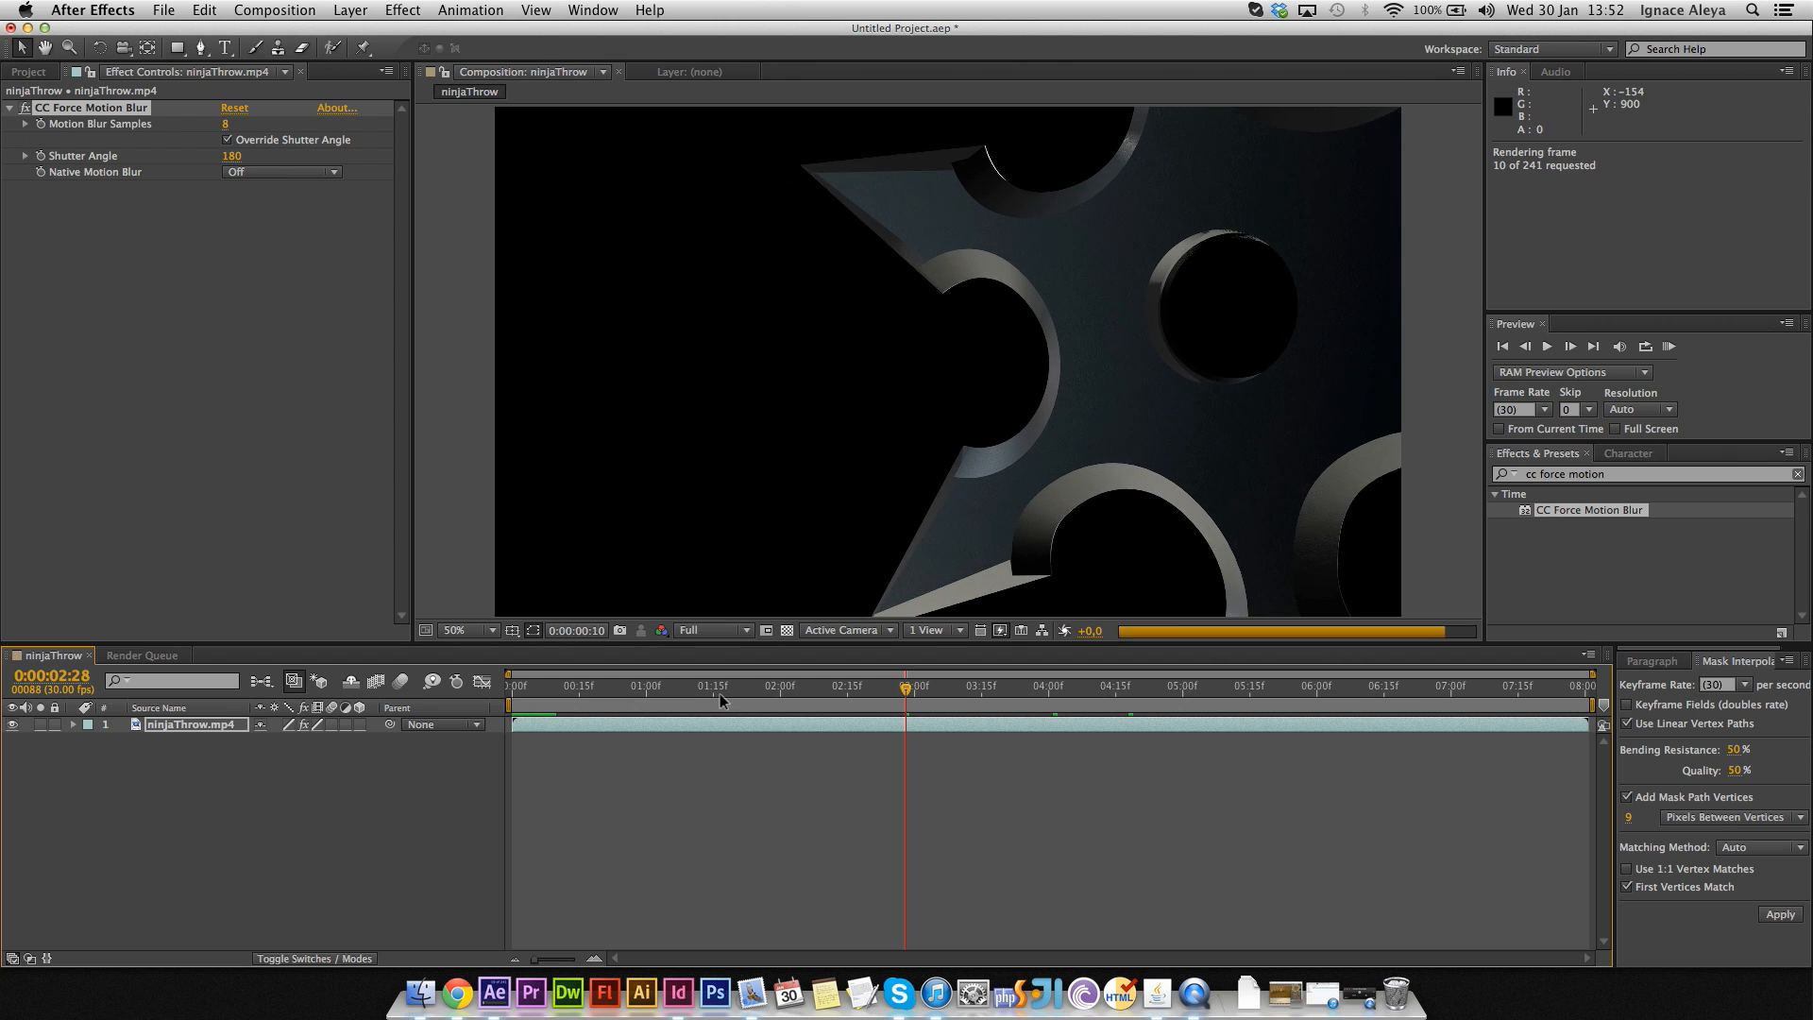
click(576, 686)
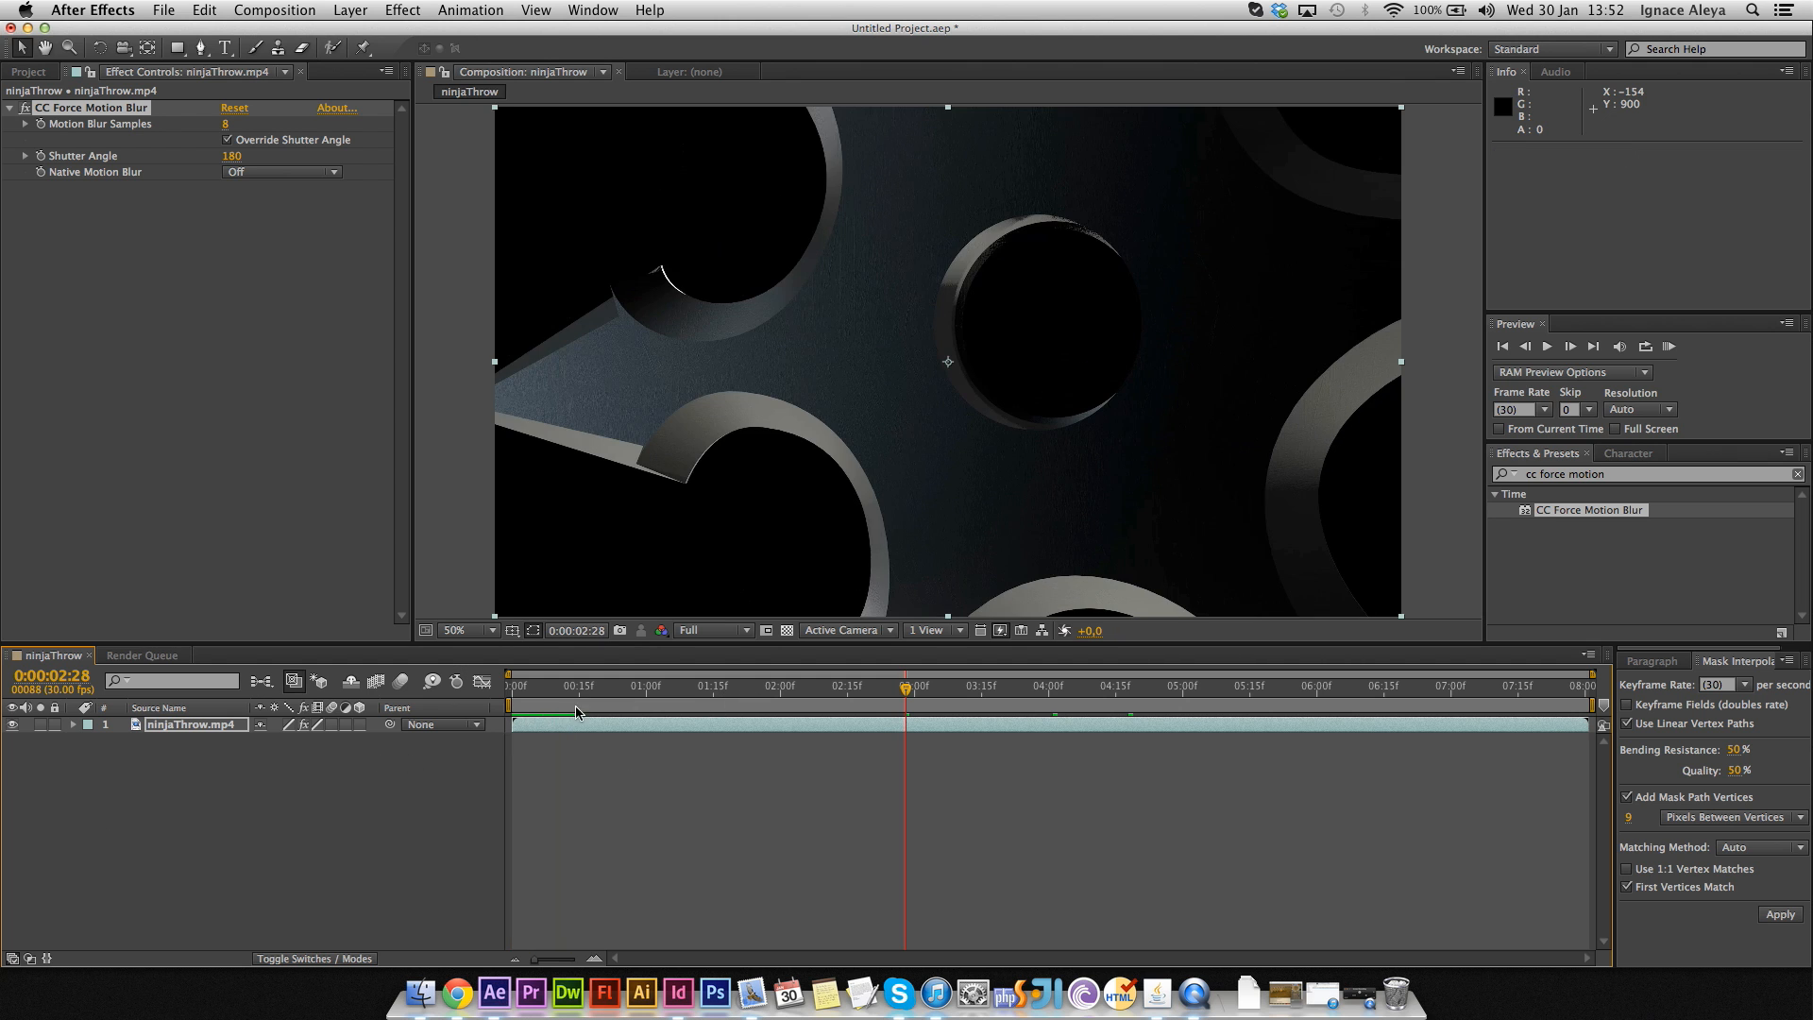
mouse_move(375, 691)
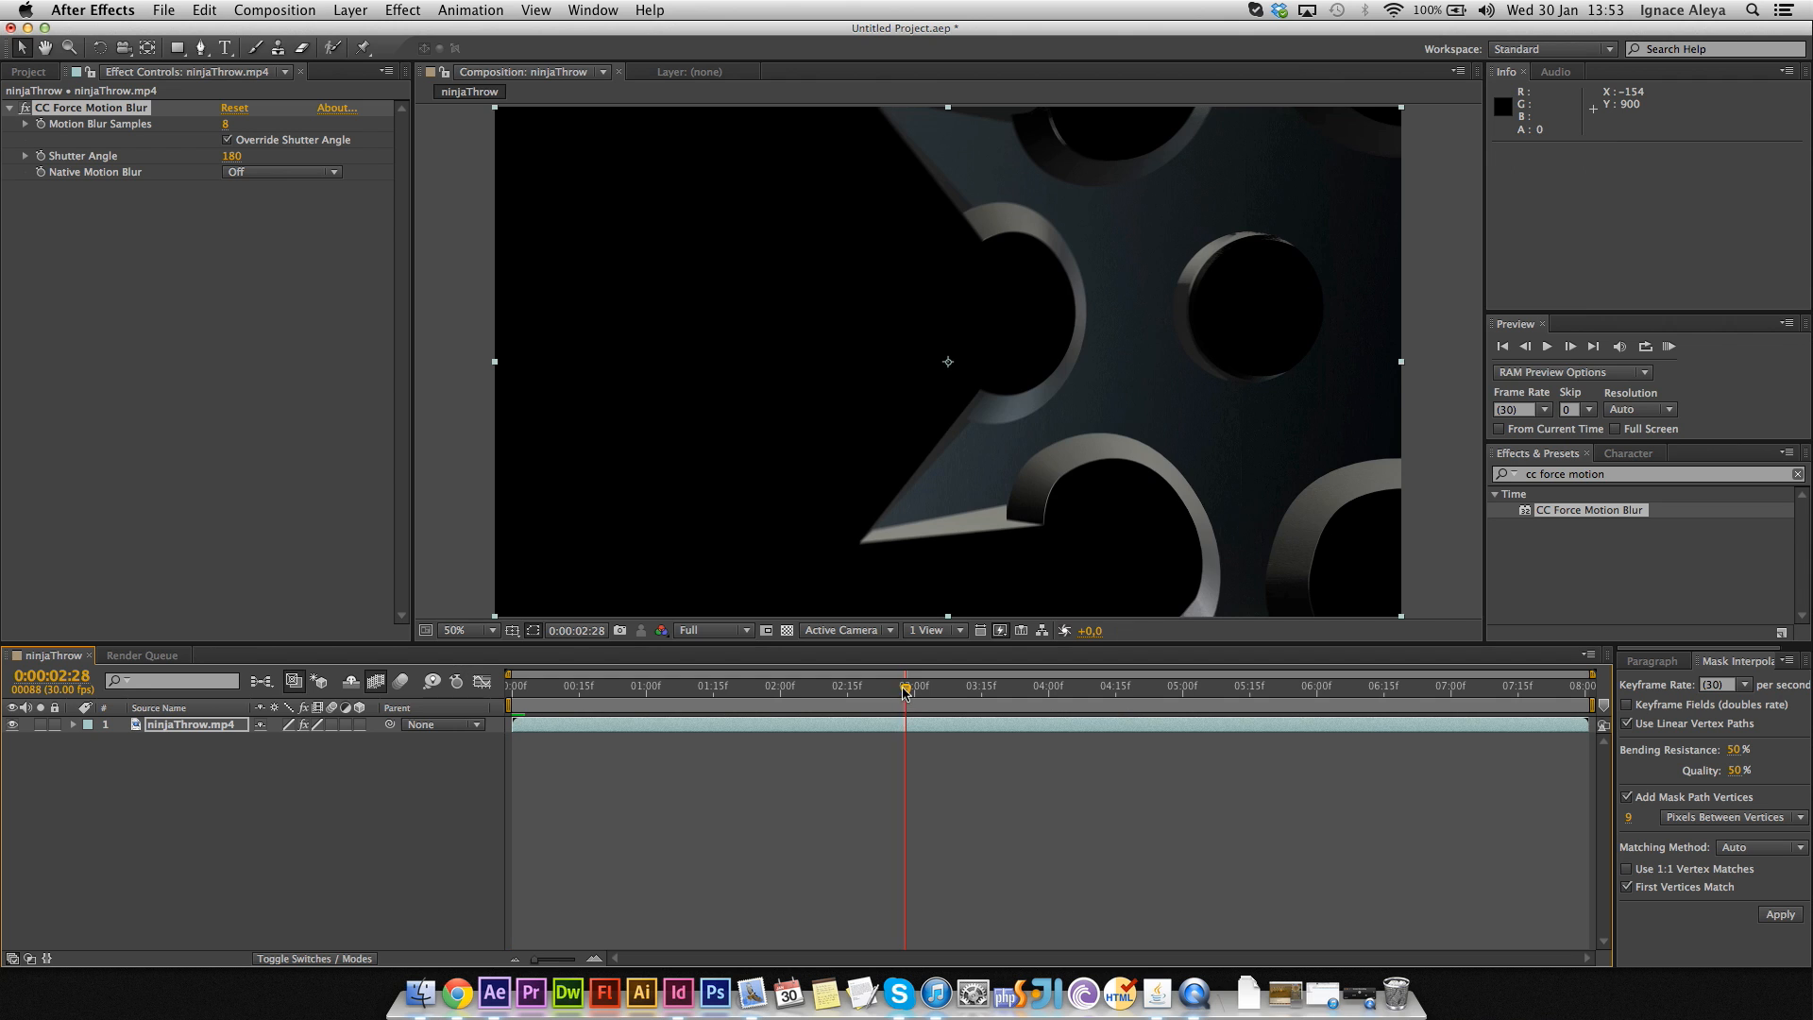
drag(907, 686, 882, 685)
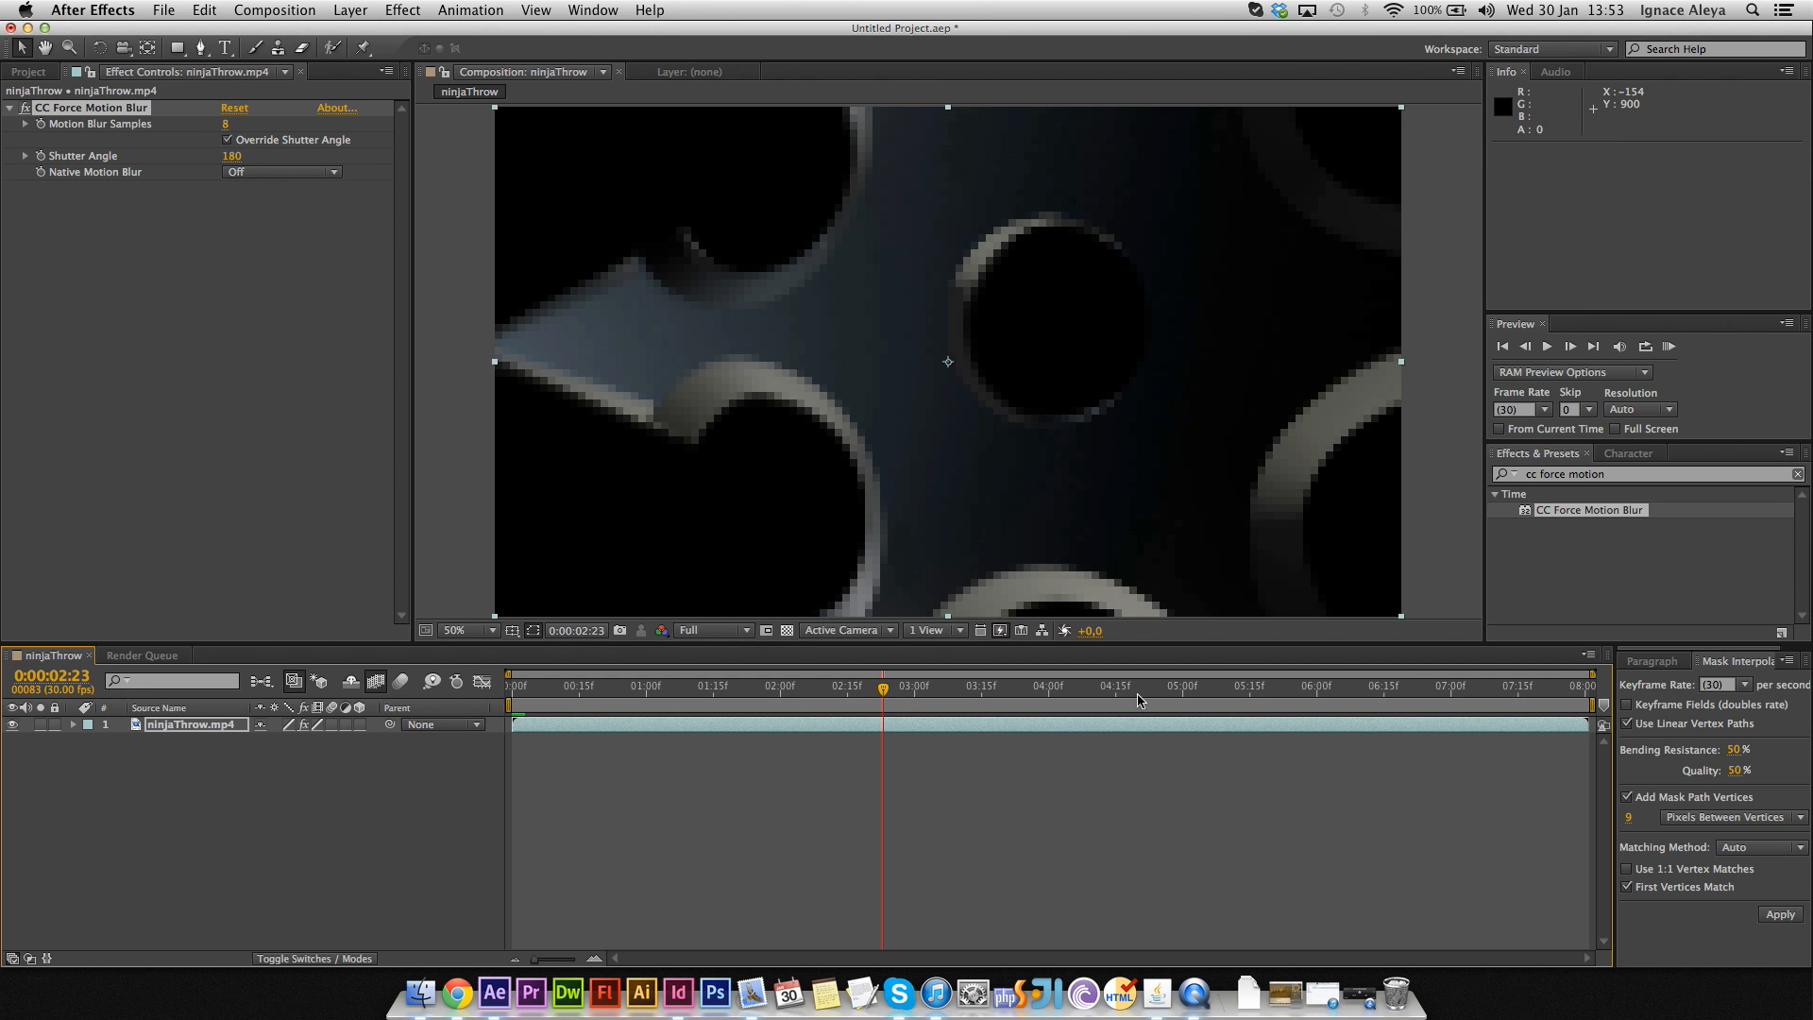
drag(882, 685, 1137, 685)
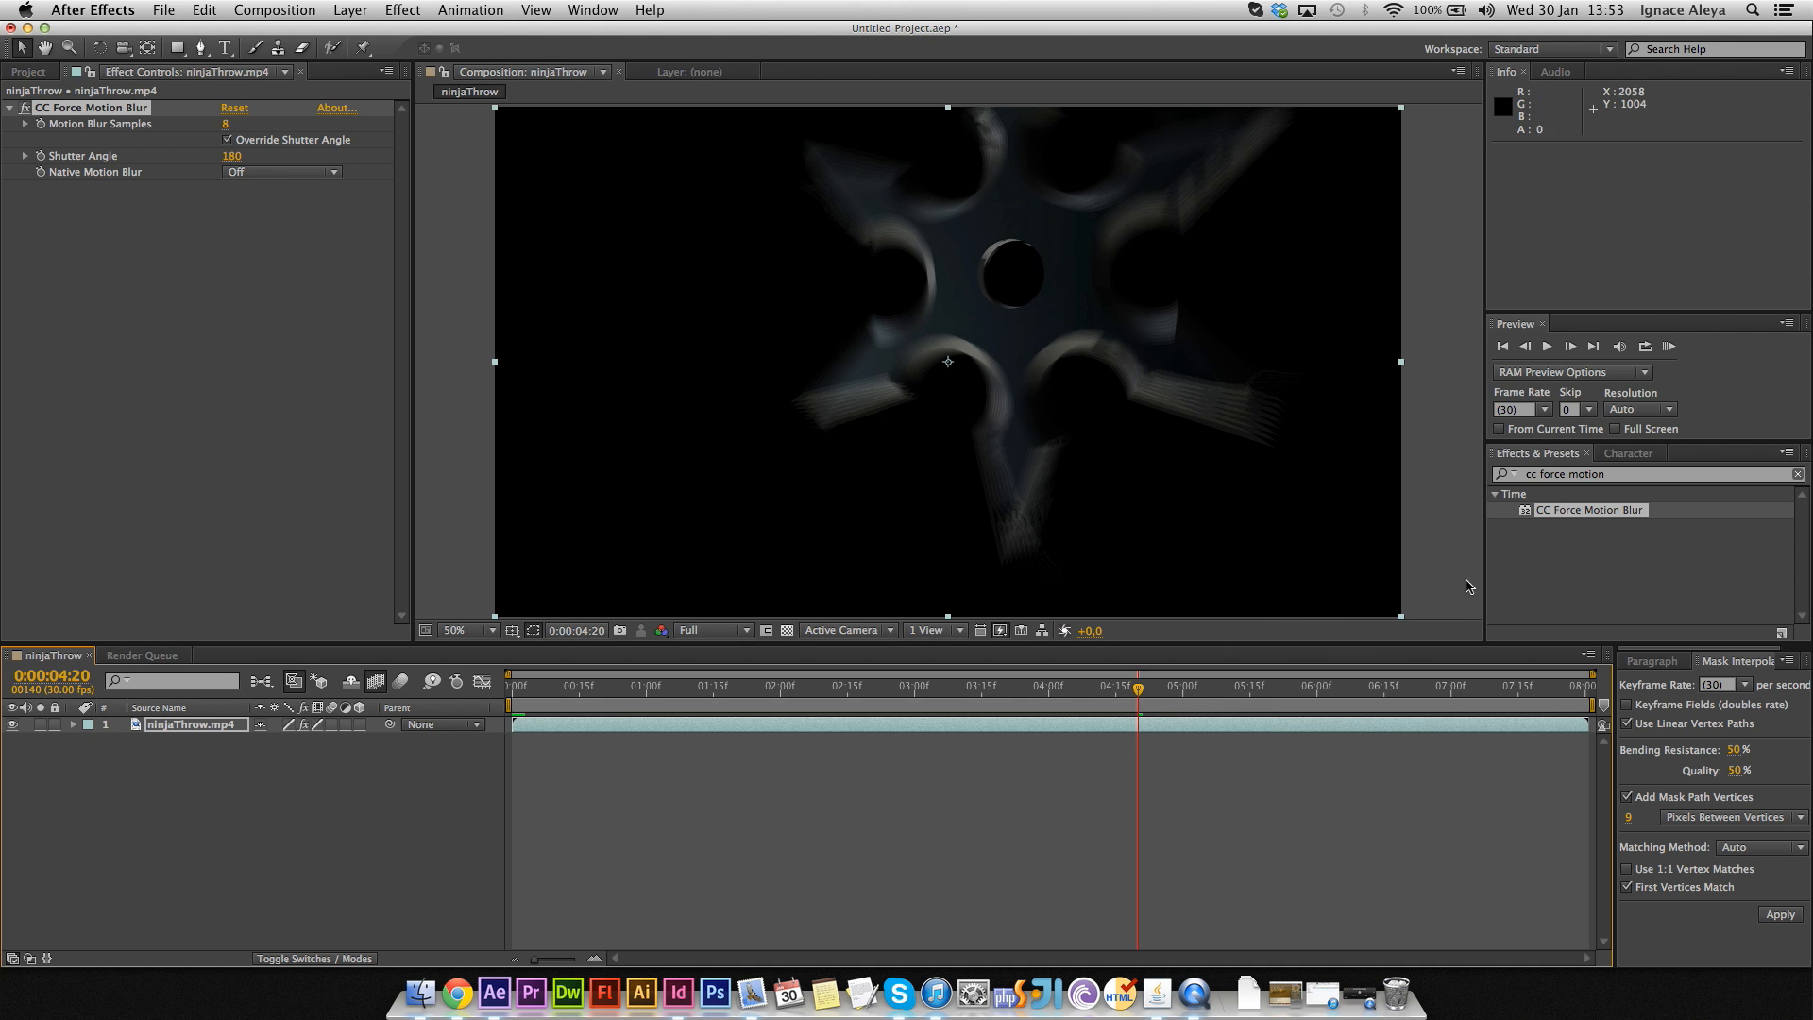
mouse_move(696, 402)
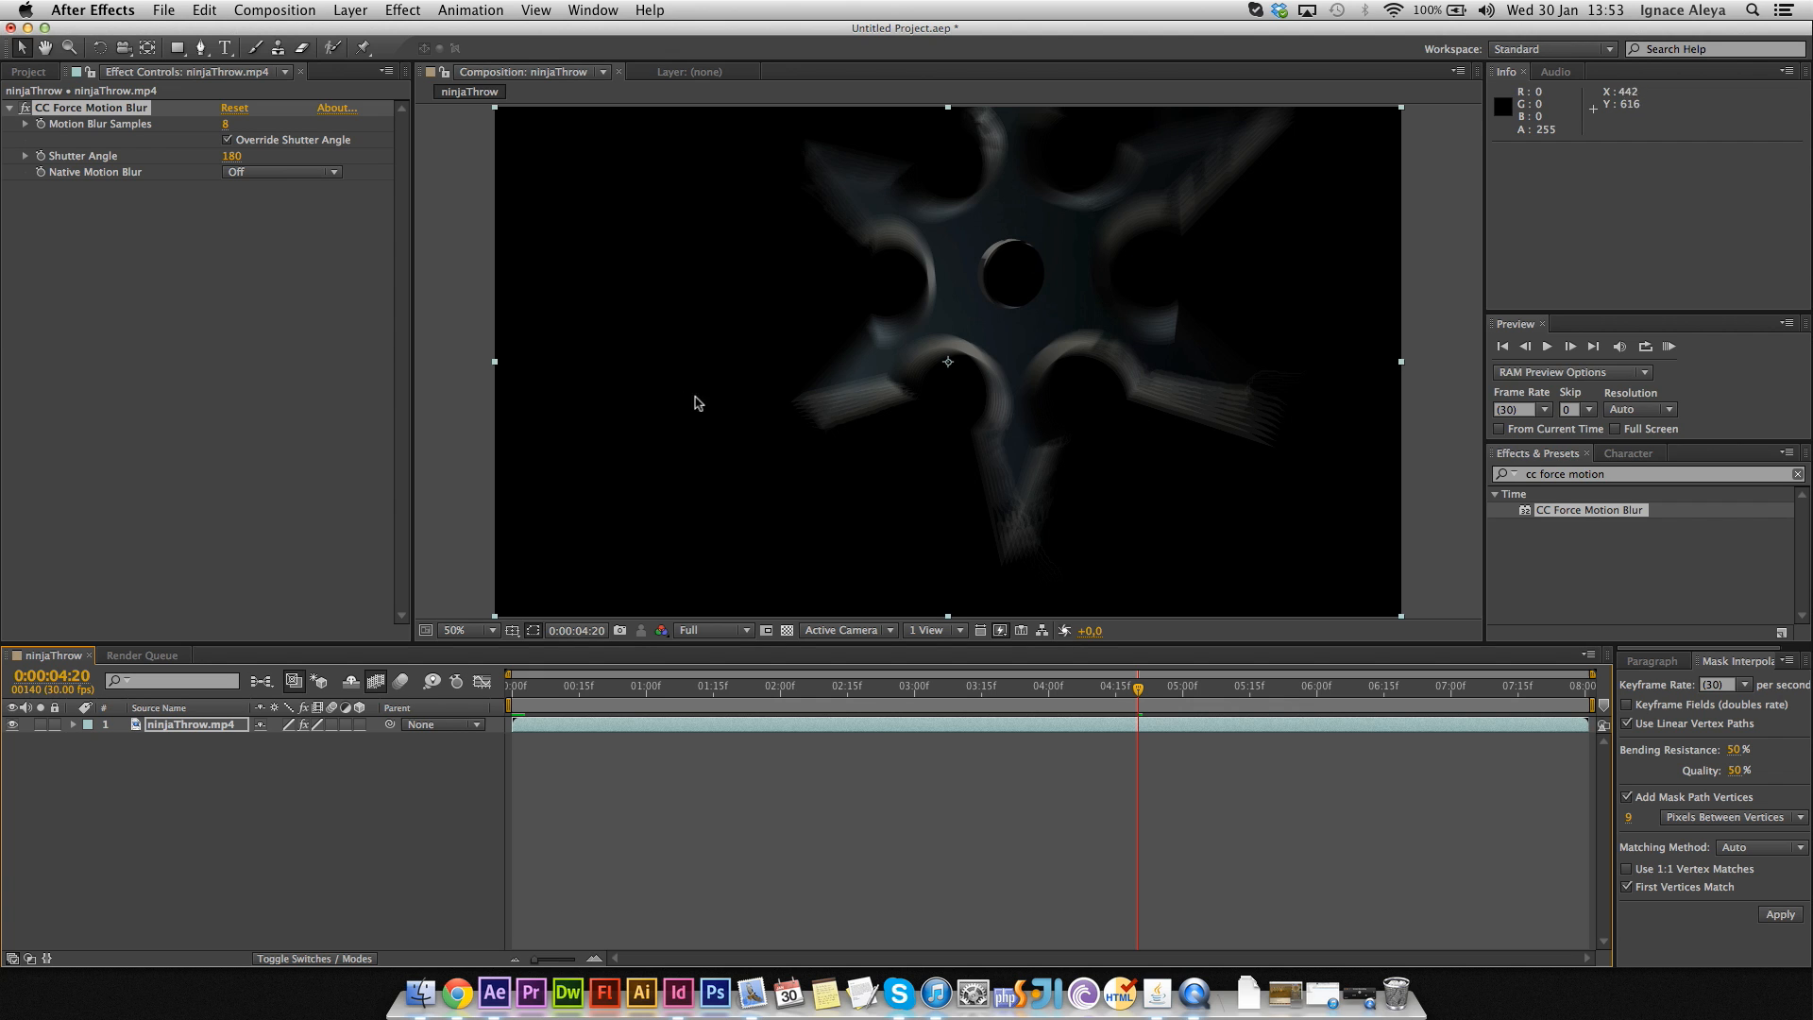
mouse_move(194, 337)
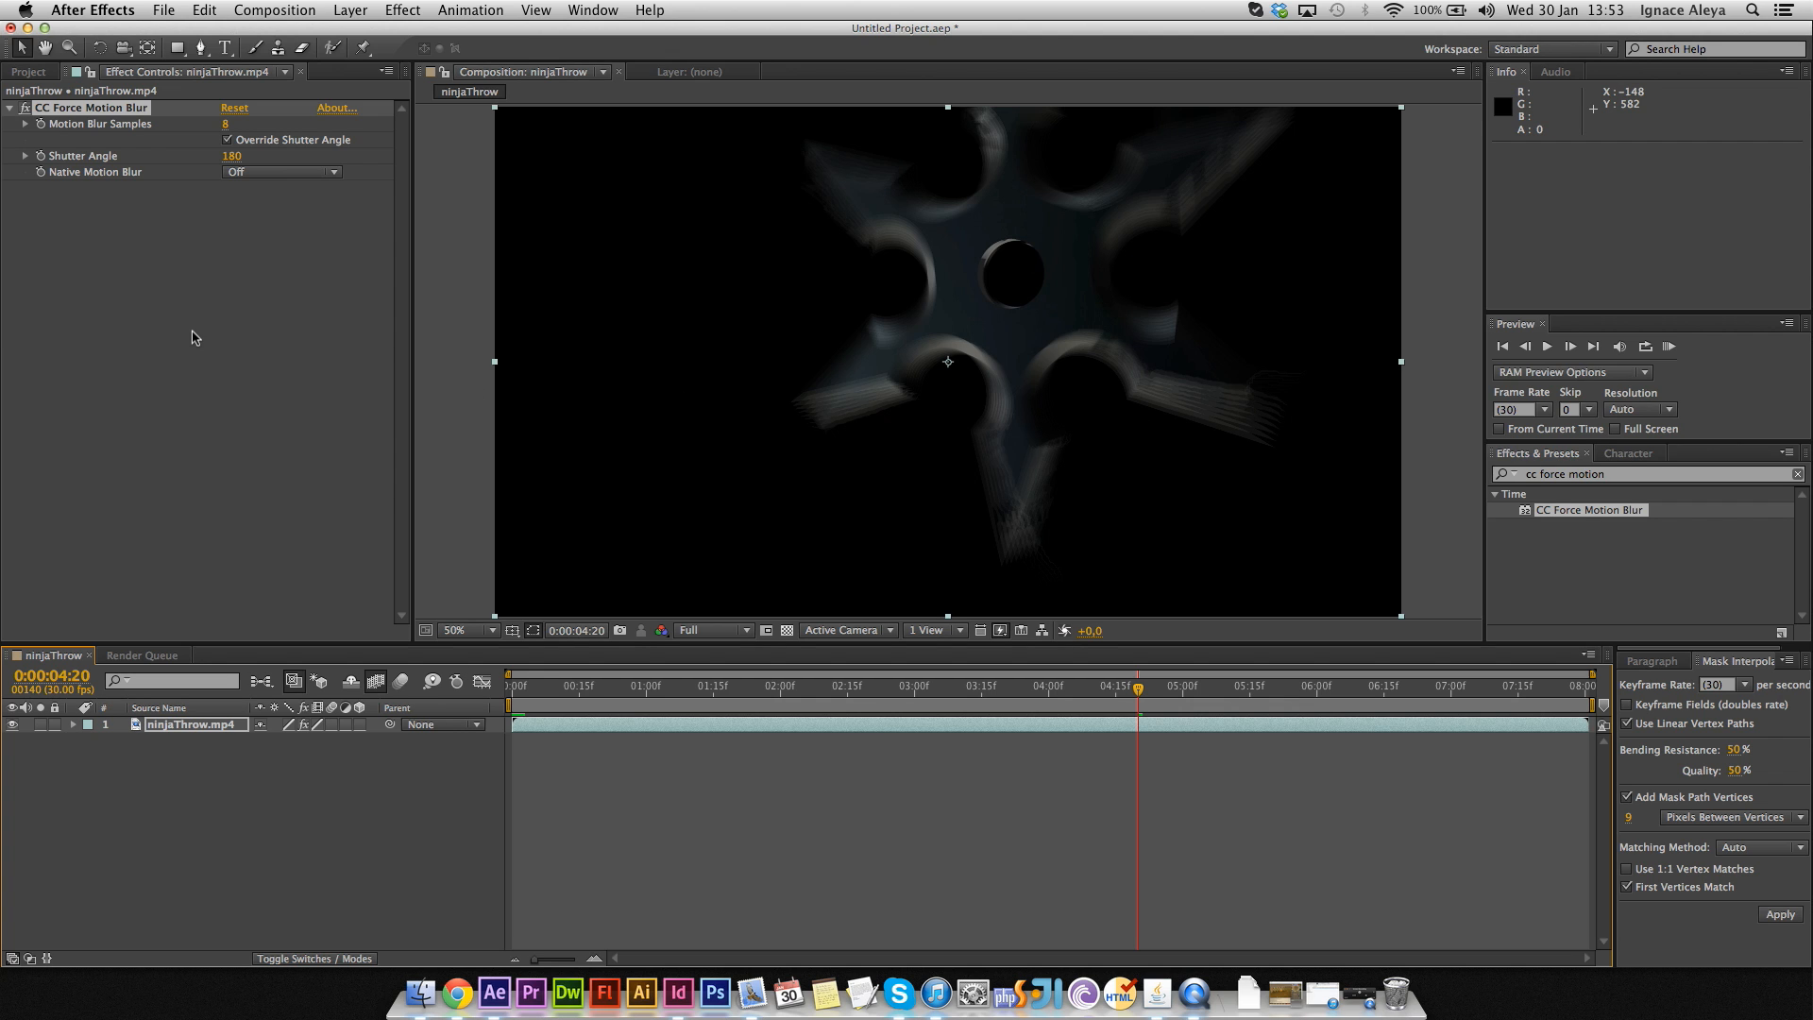
mouse_move(212, 235)
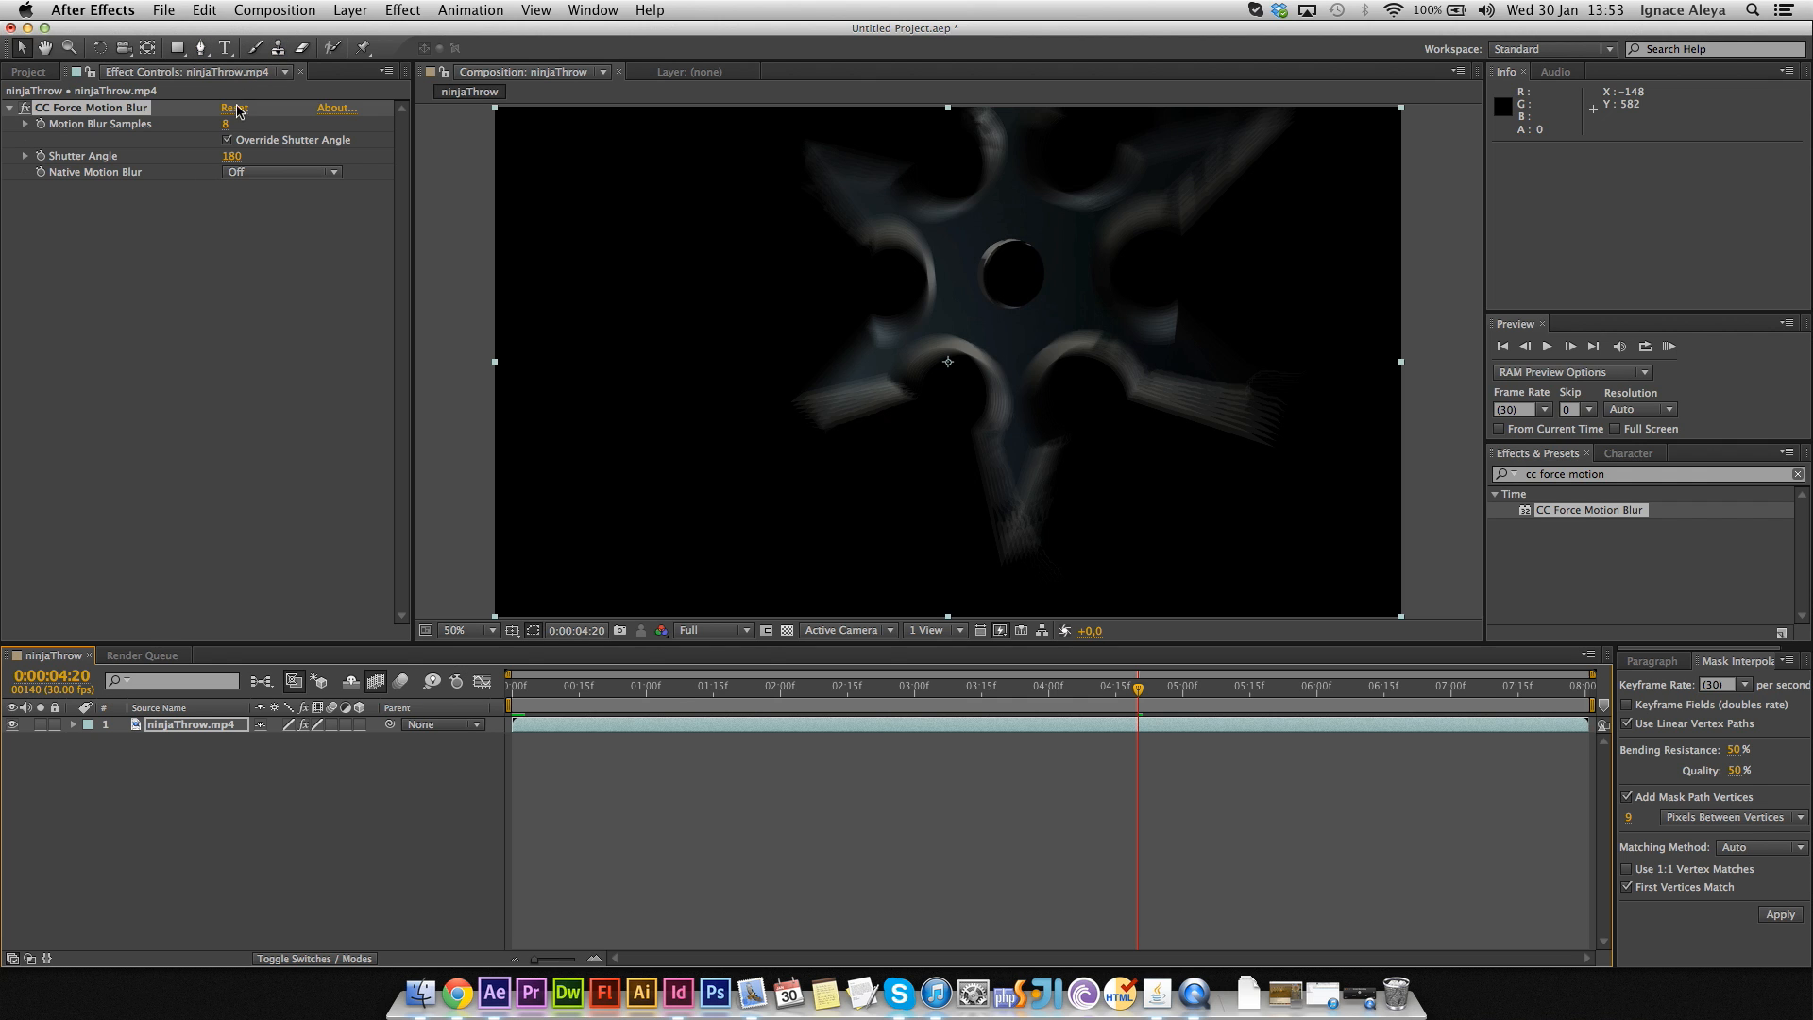
- Raise Motion Blur Samples to 16 and settle the shutter angle at 200 after trying 300
click(241, 124)
text(16)
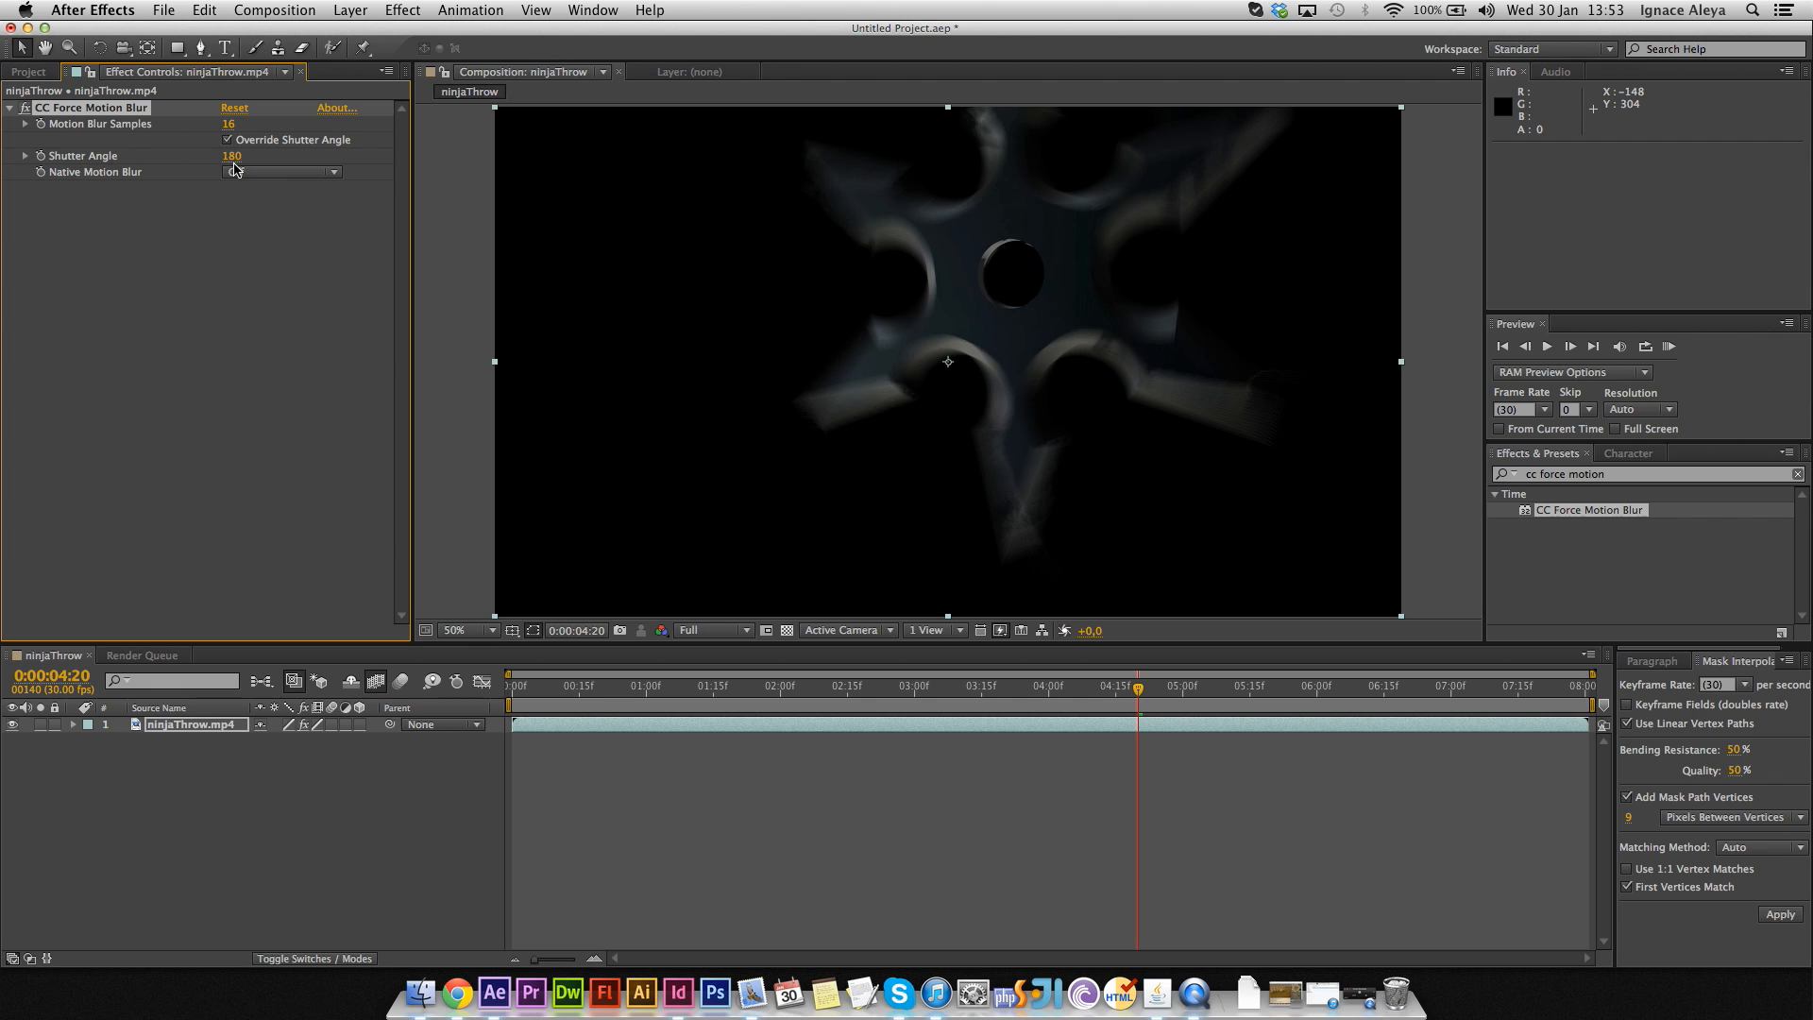
text(300)
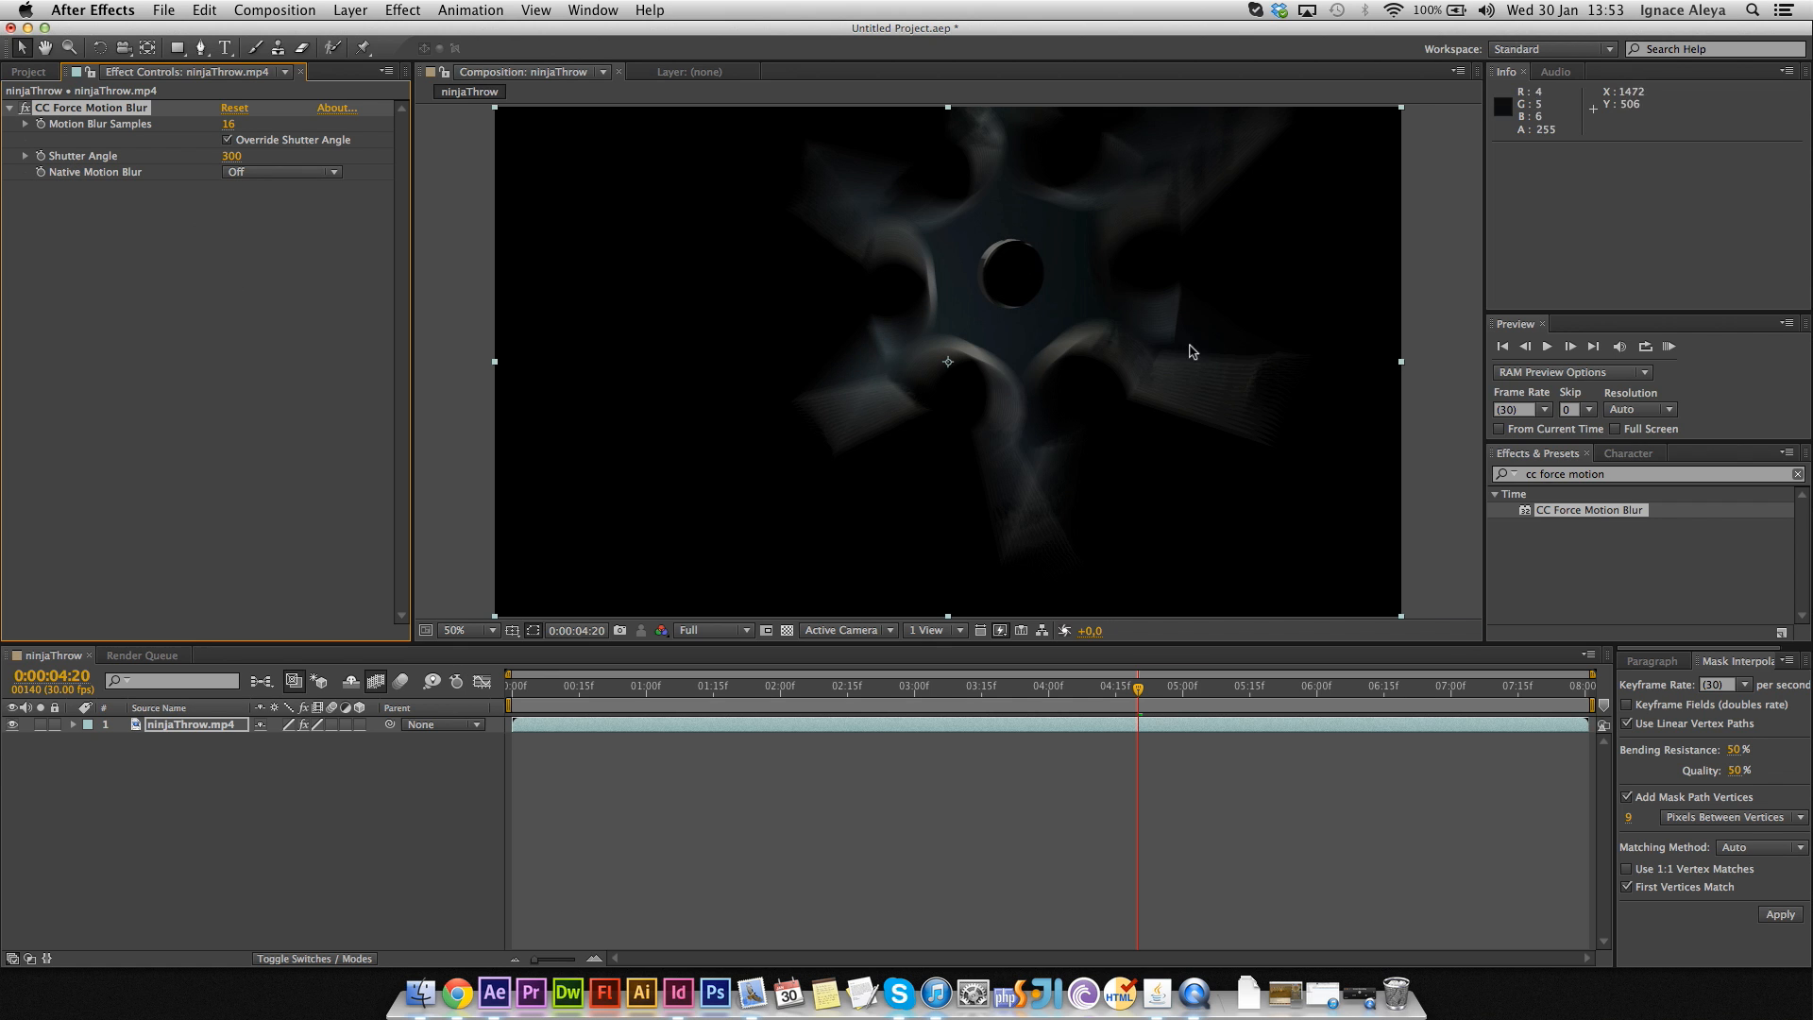
mouse_move(1109, 669)
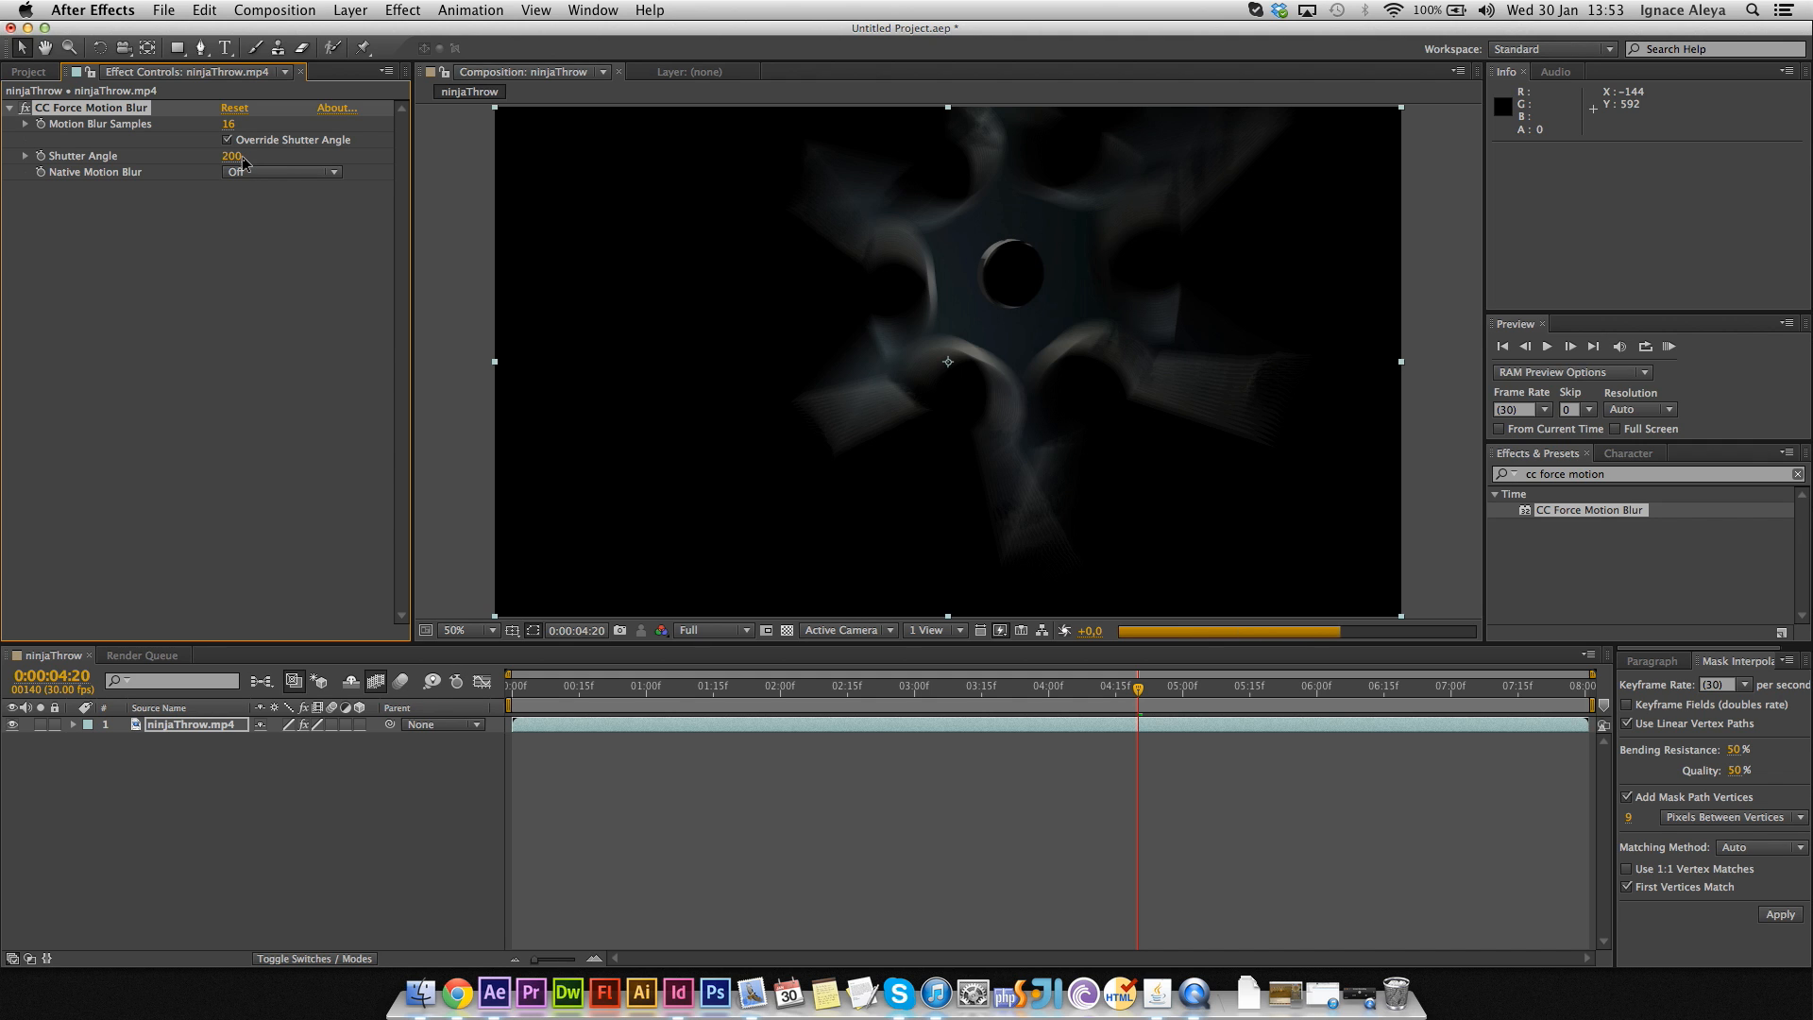
click(227, 139)
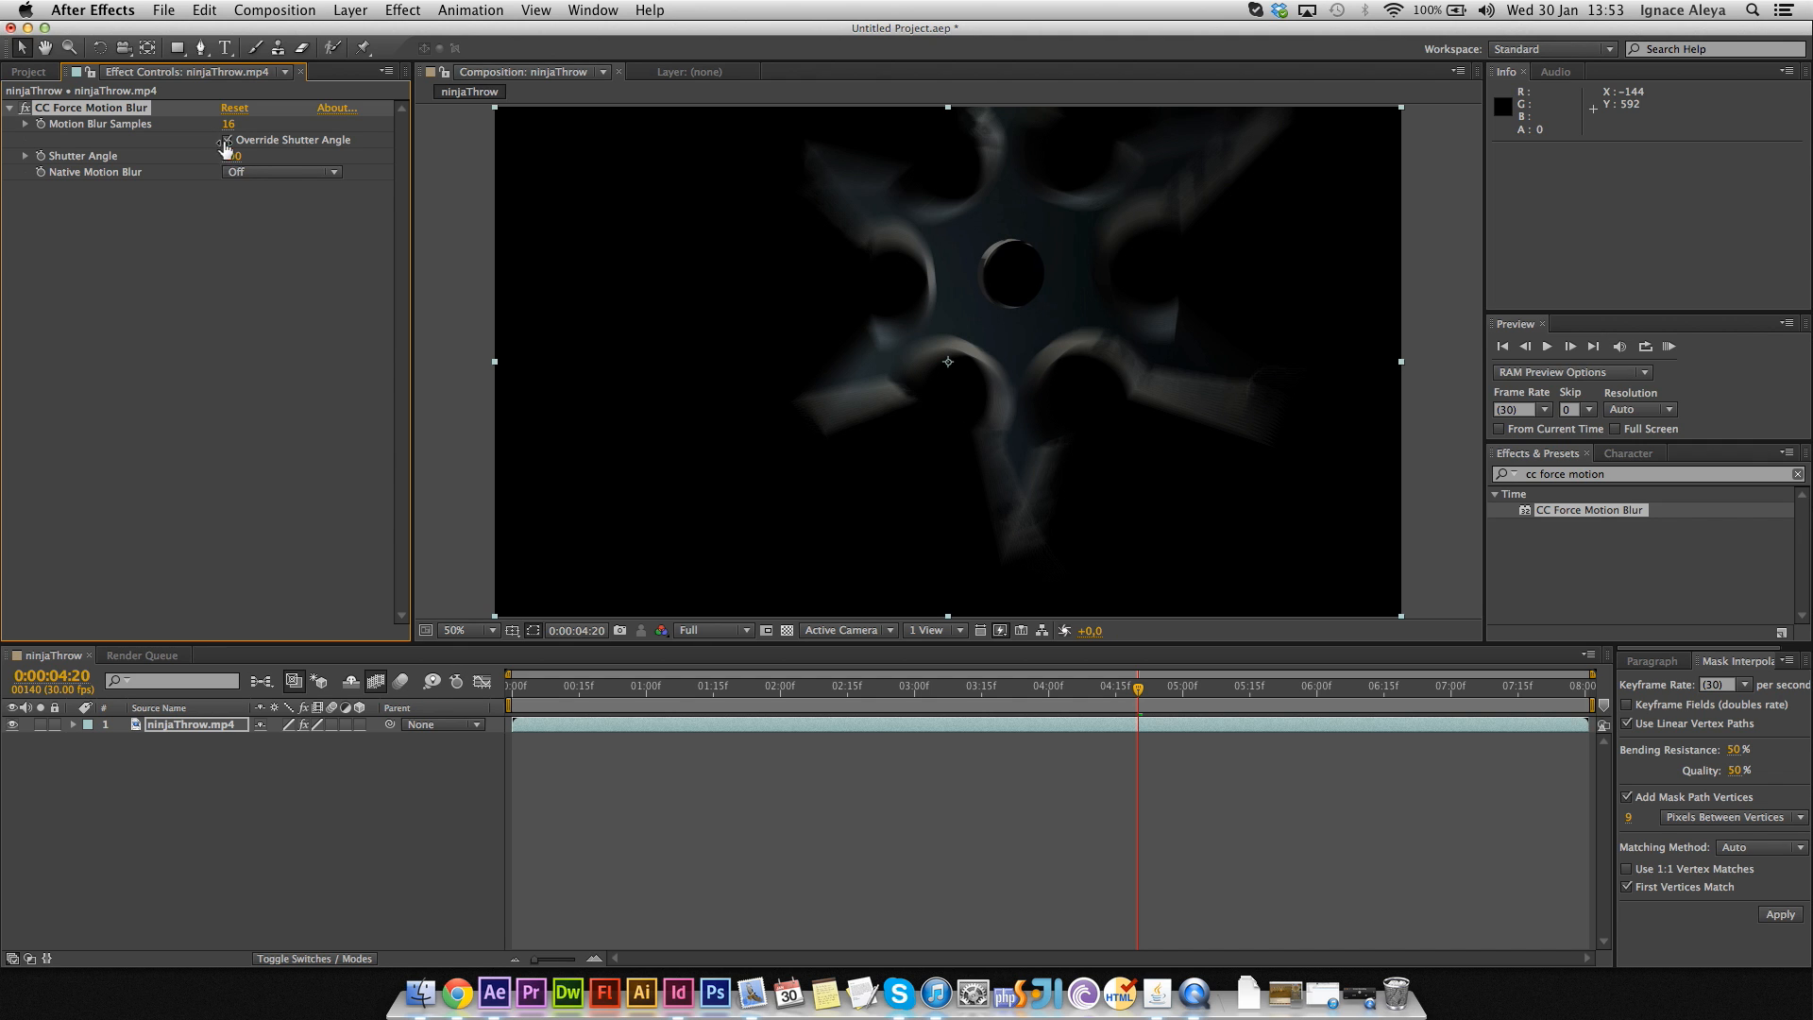
click(228, 139)
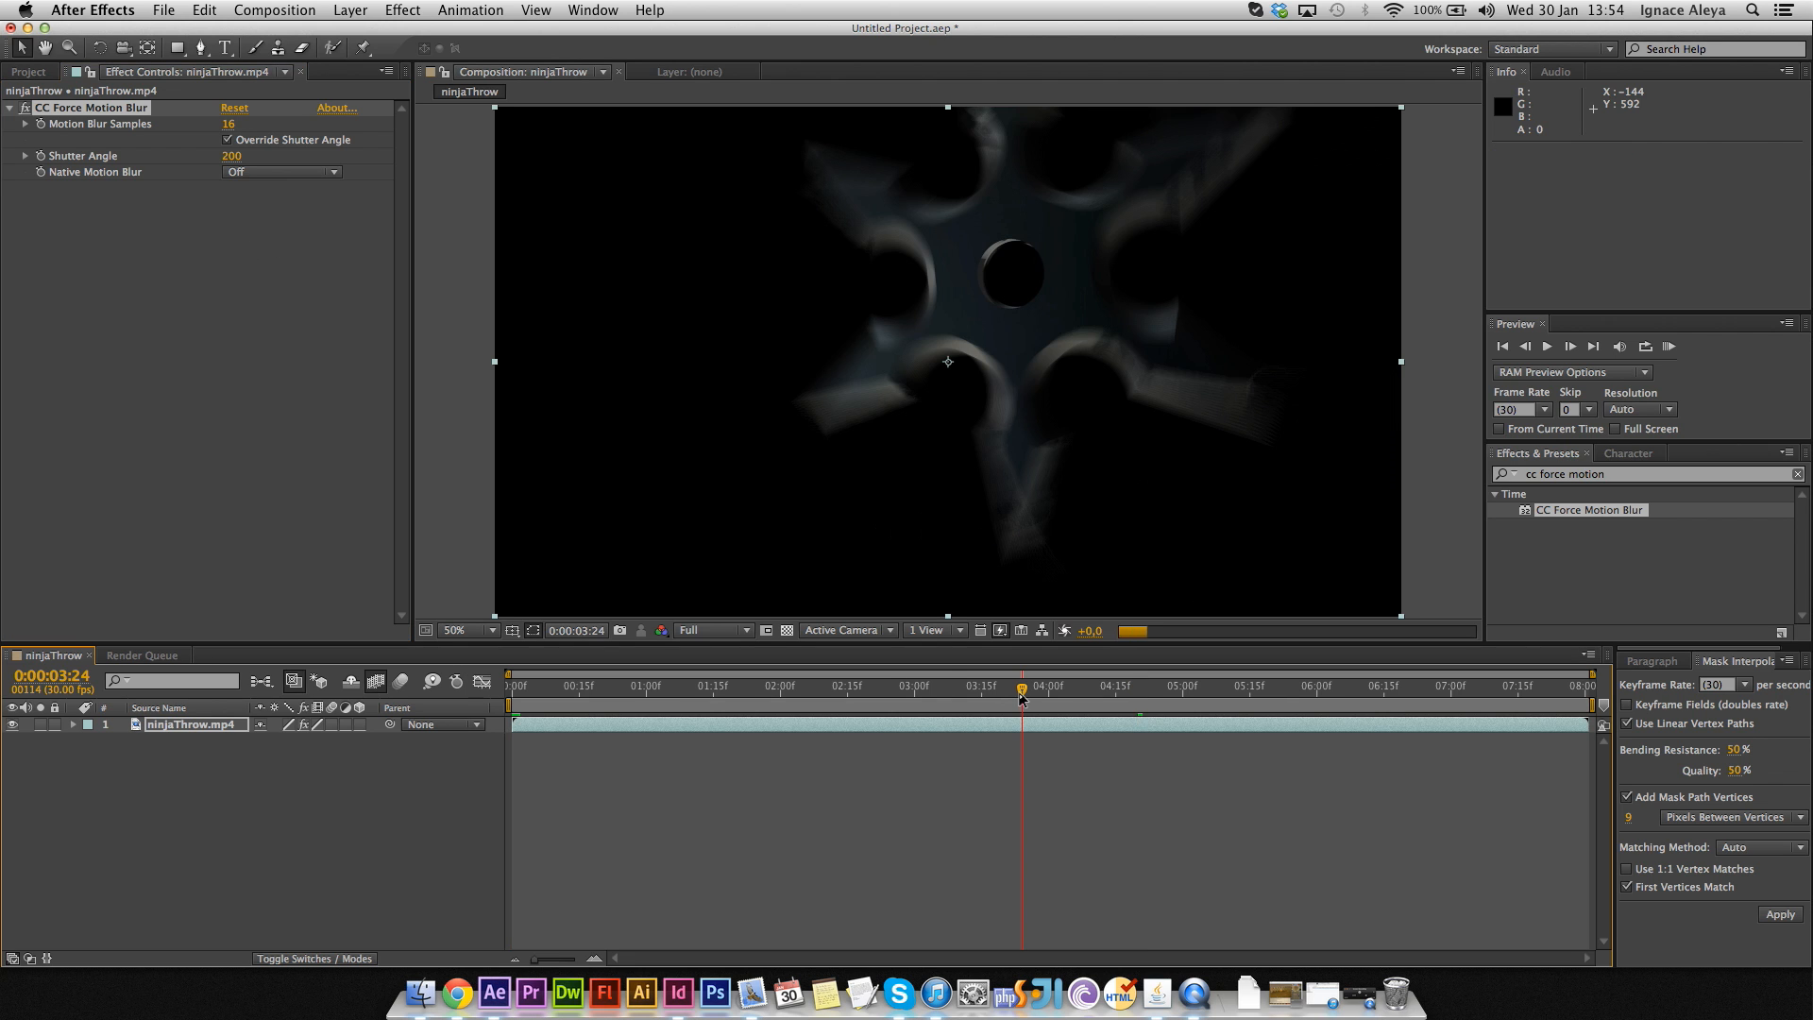
- Trim the composition to the work area starting at 0:00:03:24
right_click(1021, 699)
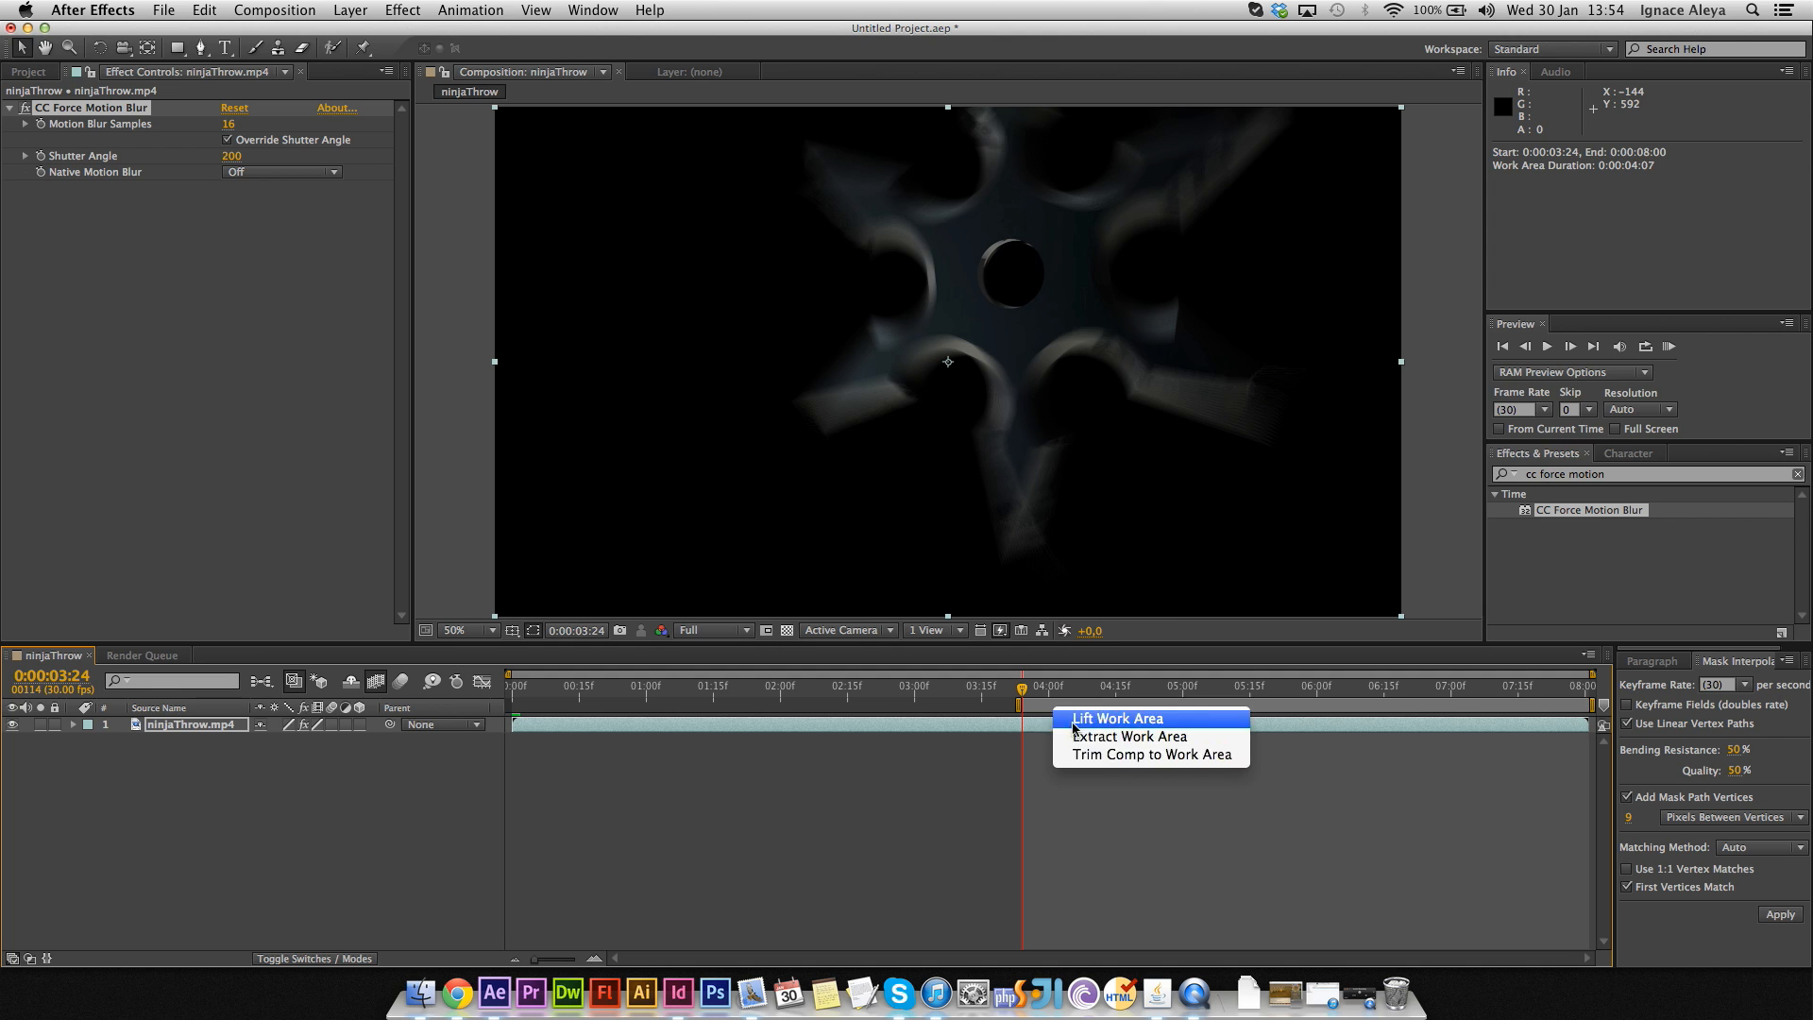
click(1116, 718)
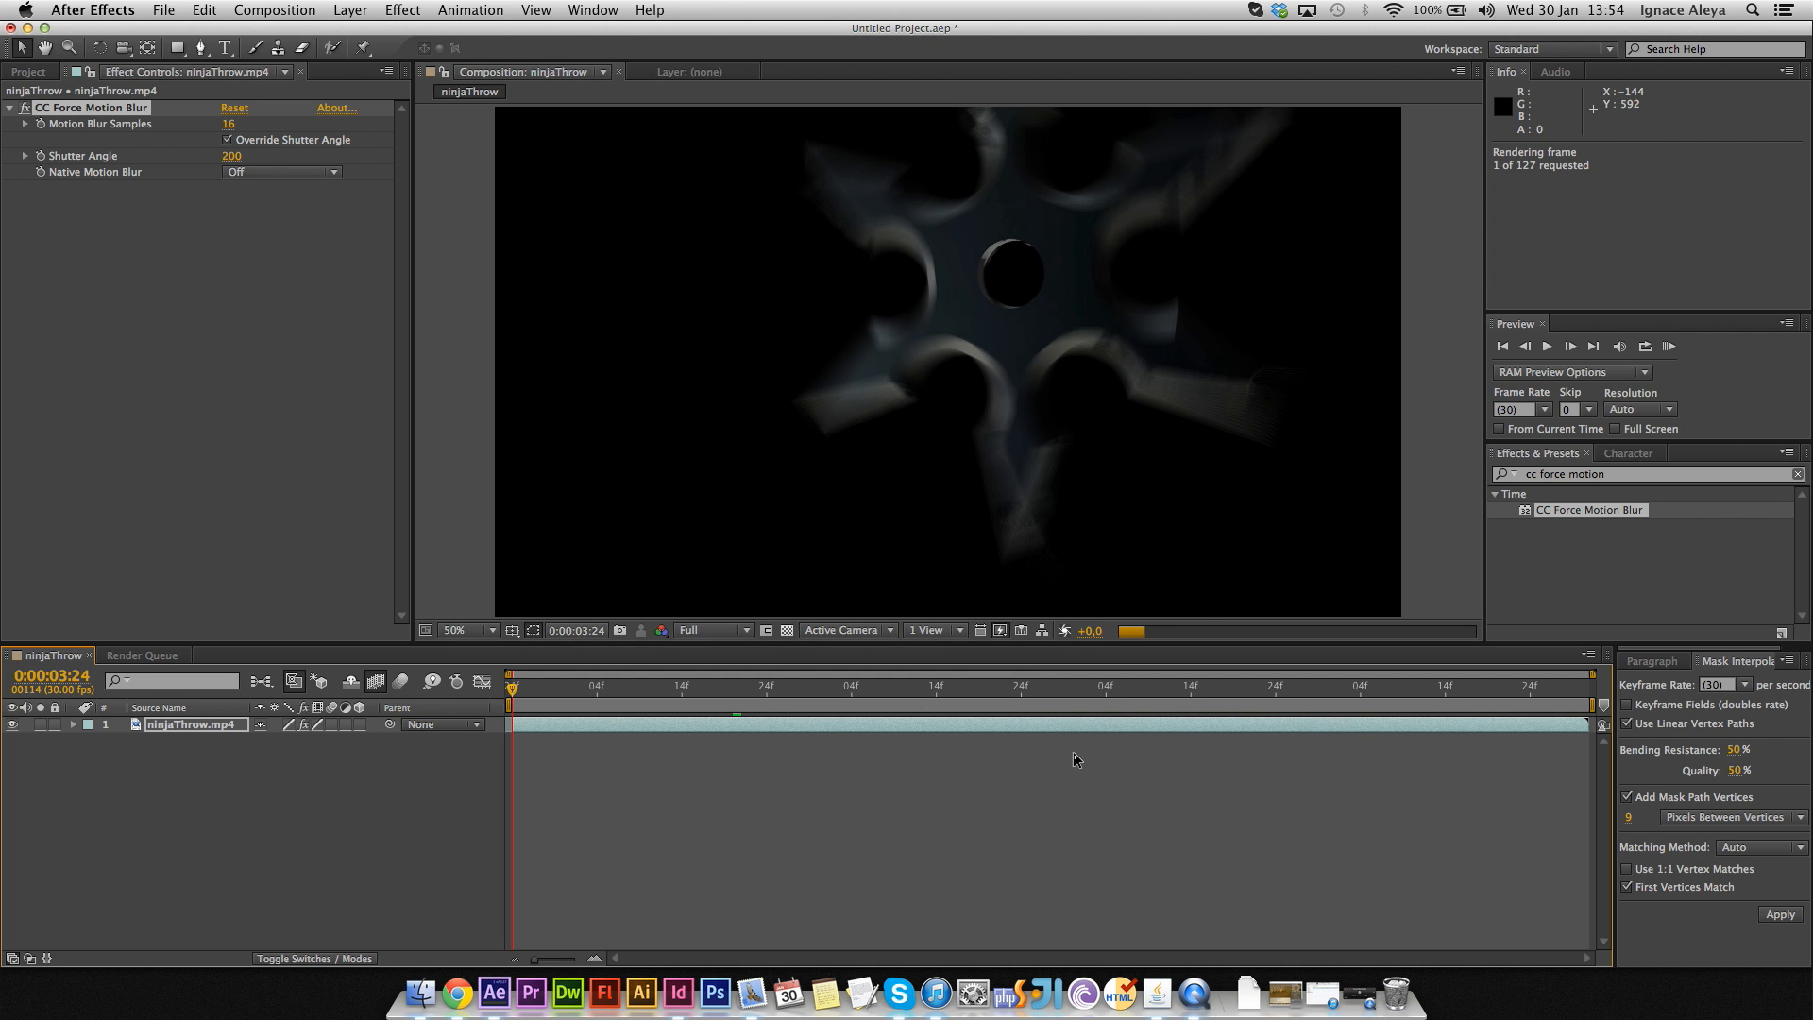